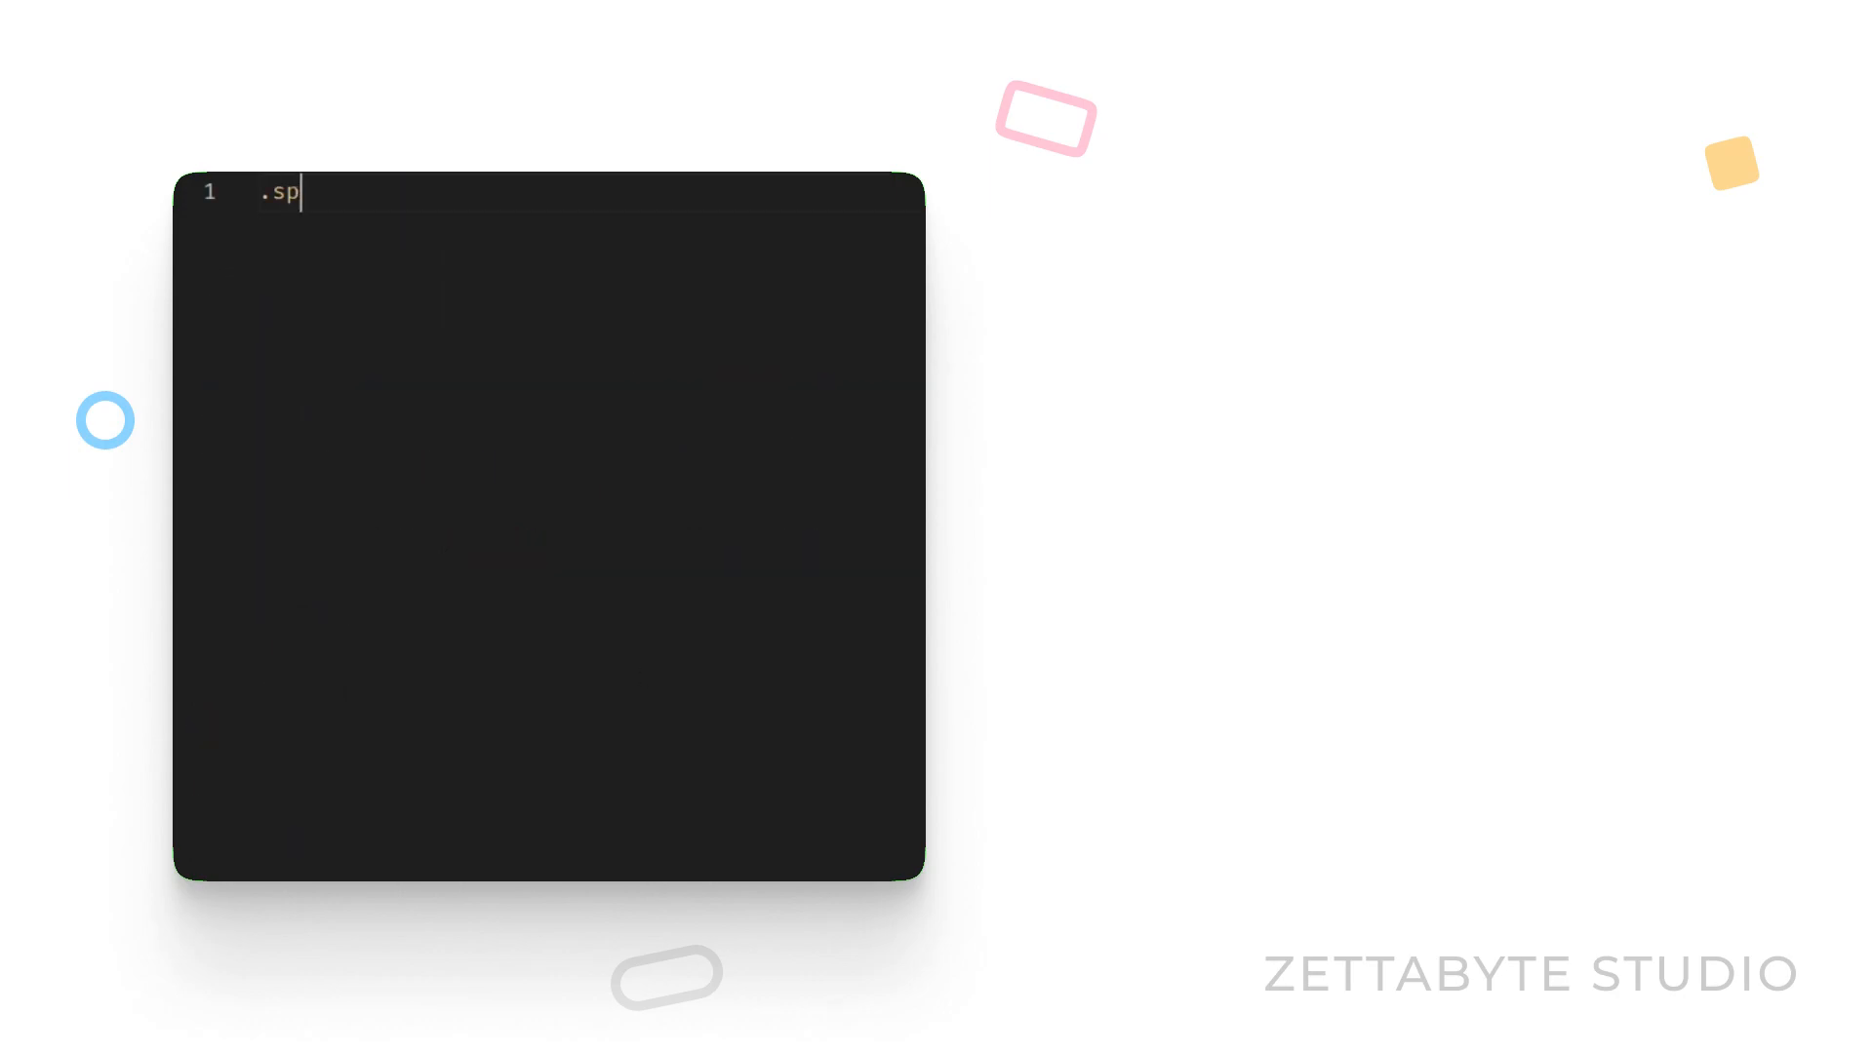
# Begin a .spinner rule whose first declaration is display: inline-block;.
pyautogui.write('inner {')
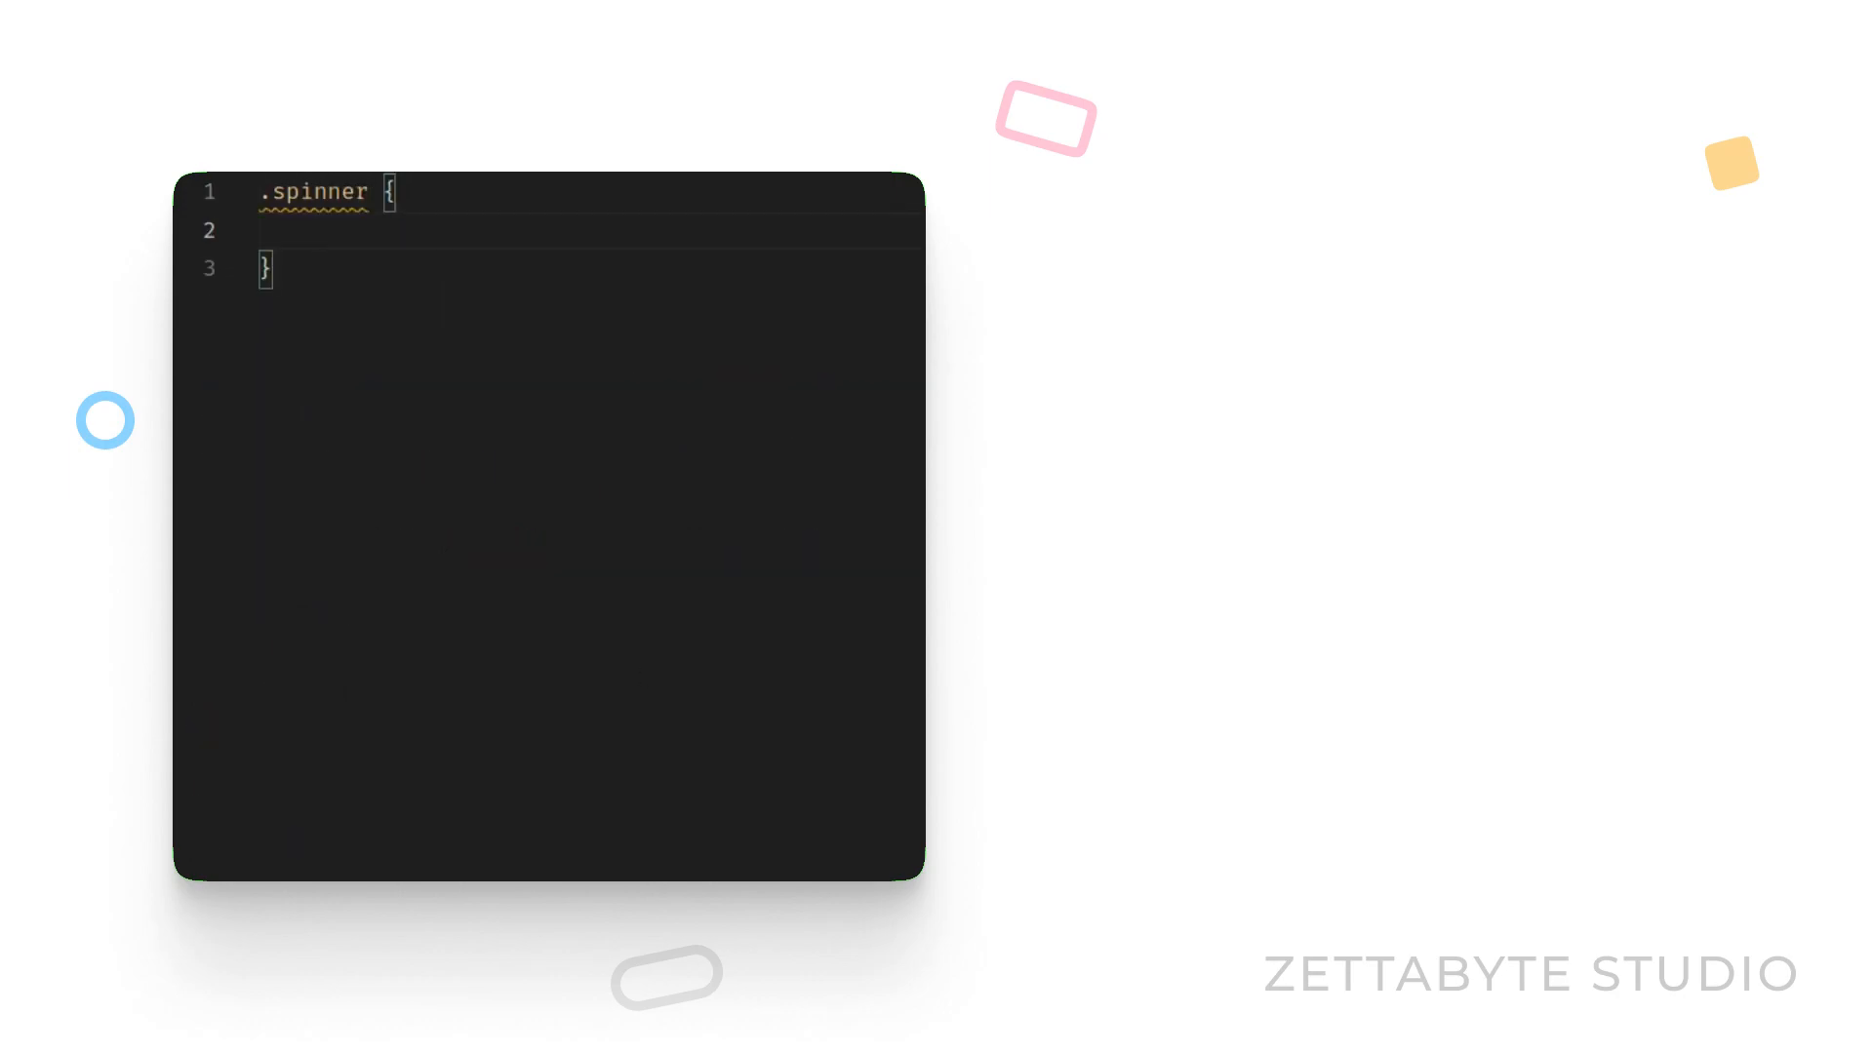
pyautogui.write('display: inlin')
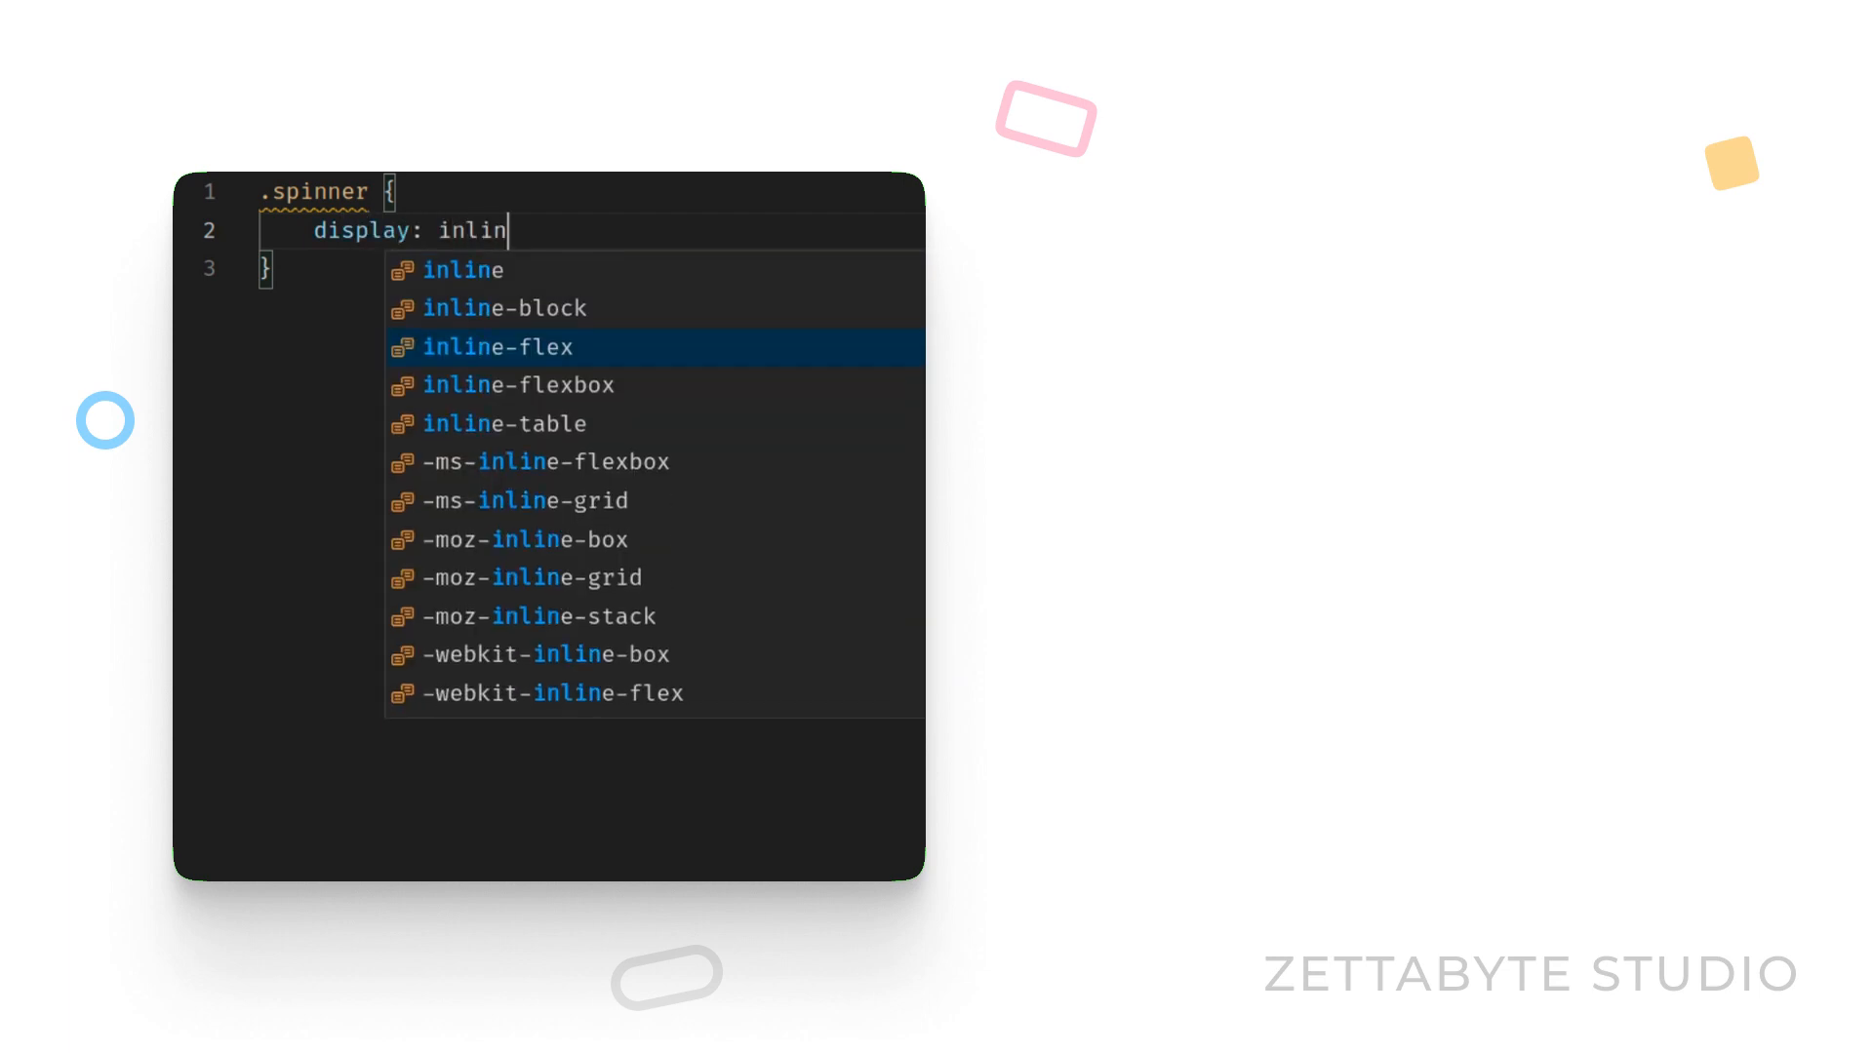
pyautogui.click(504, 309)
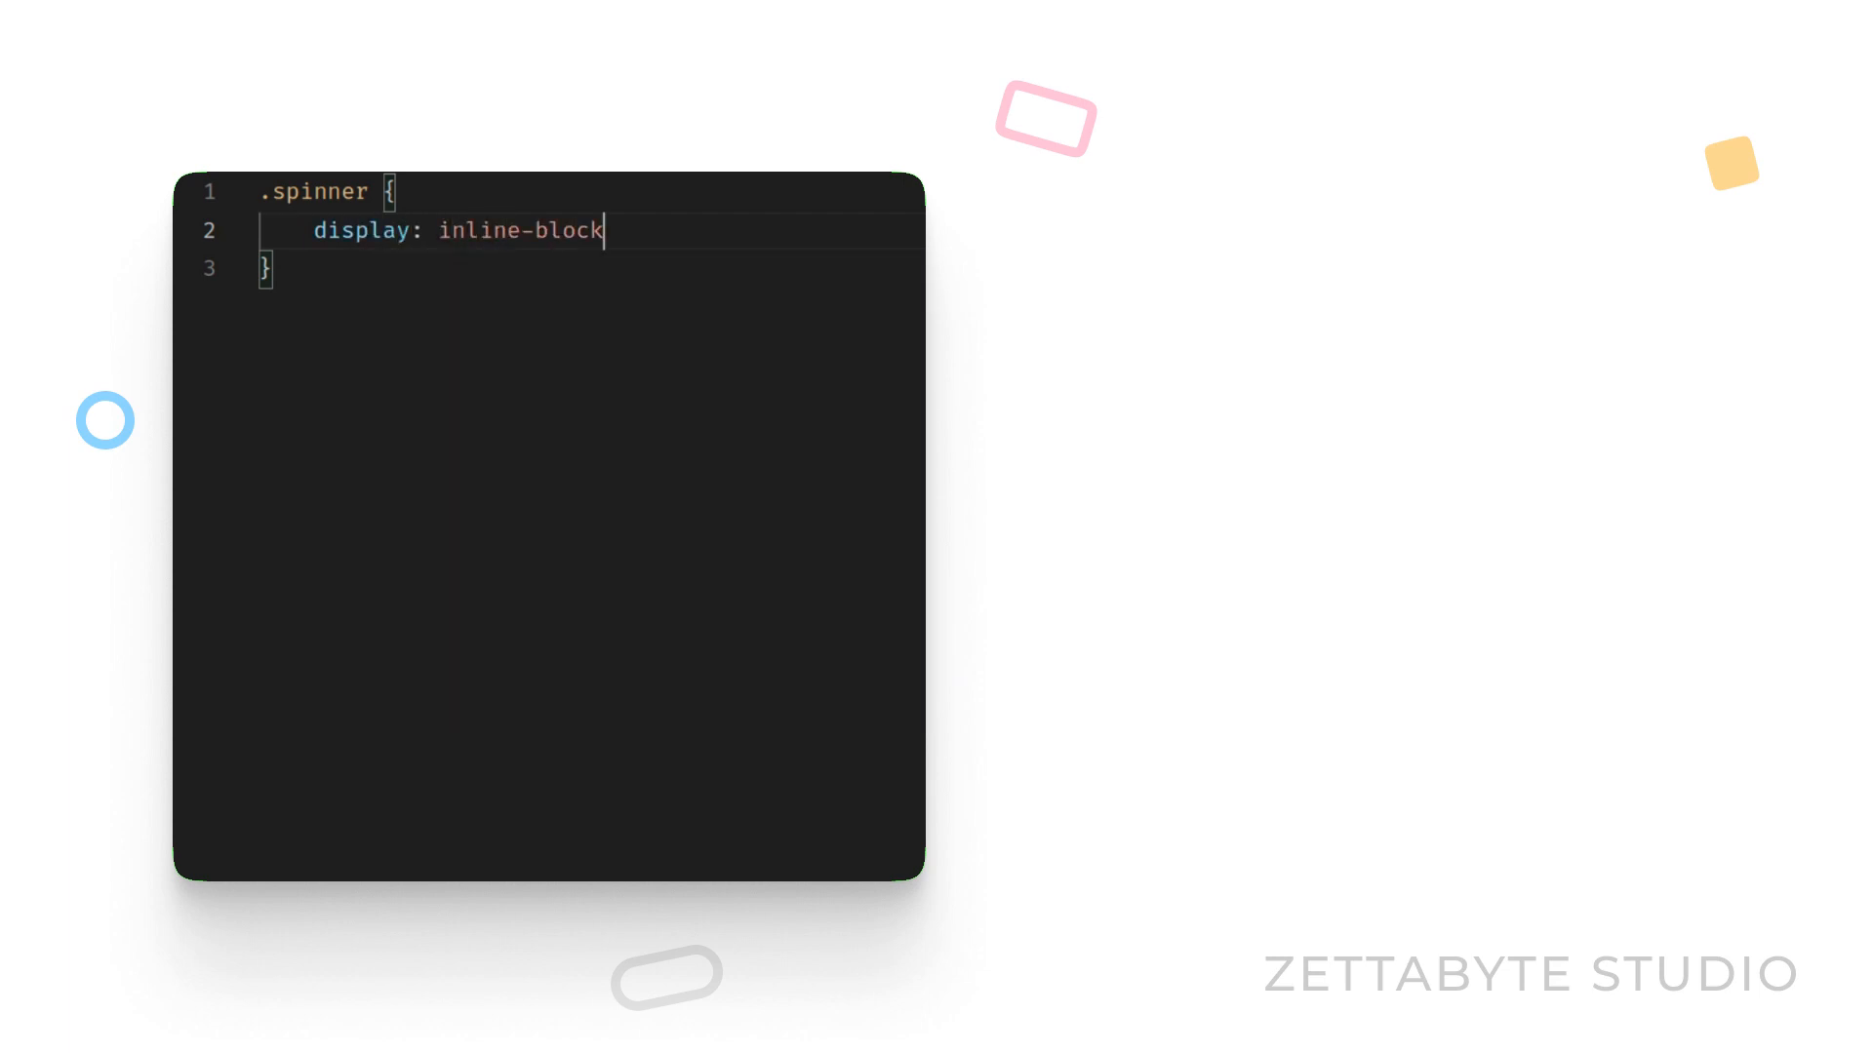
pyautogui.write(';')
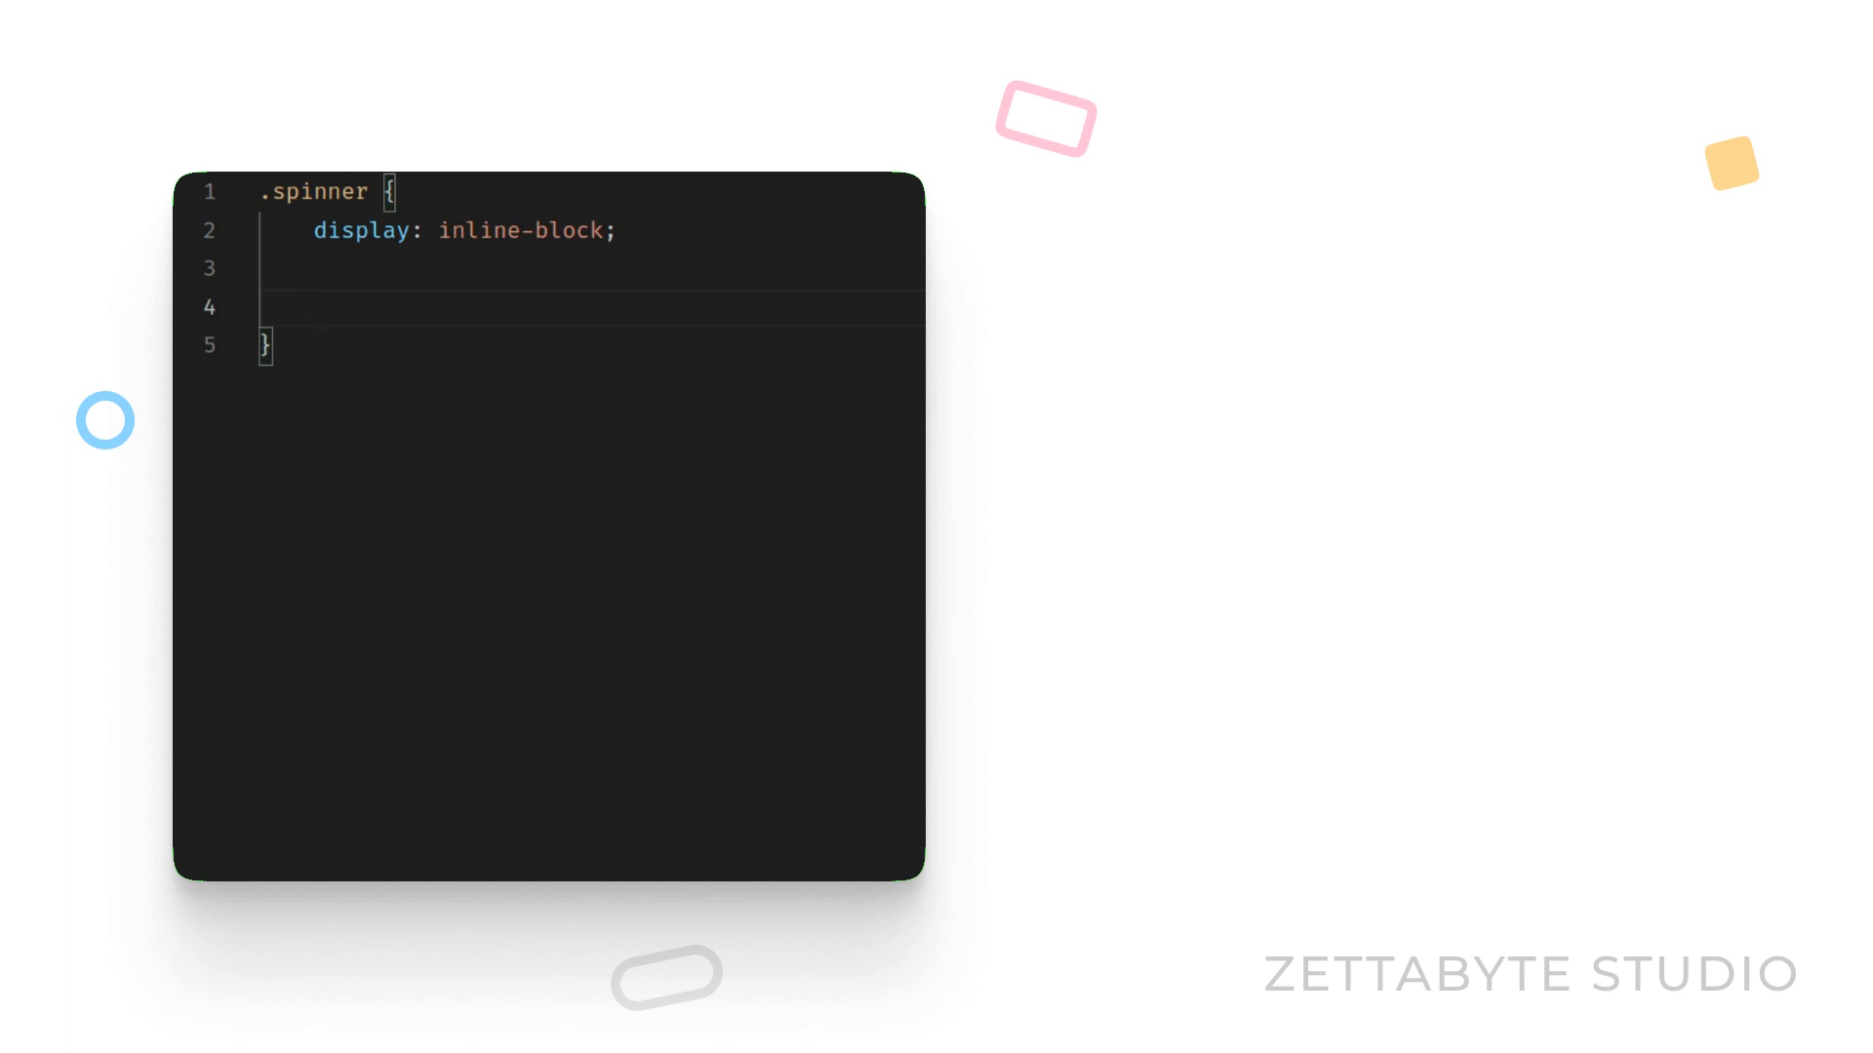
# Give .spinner width and height 24px and a 6px solid #cccccc border.
pyautogui.write('width: 24')
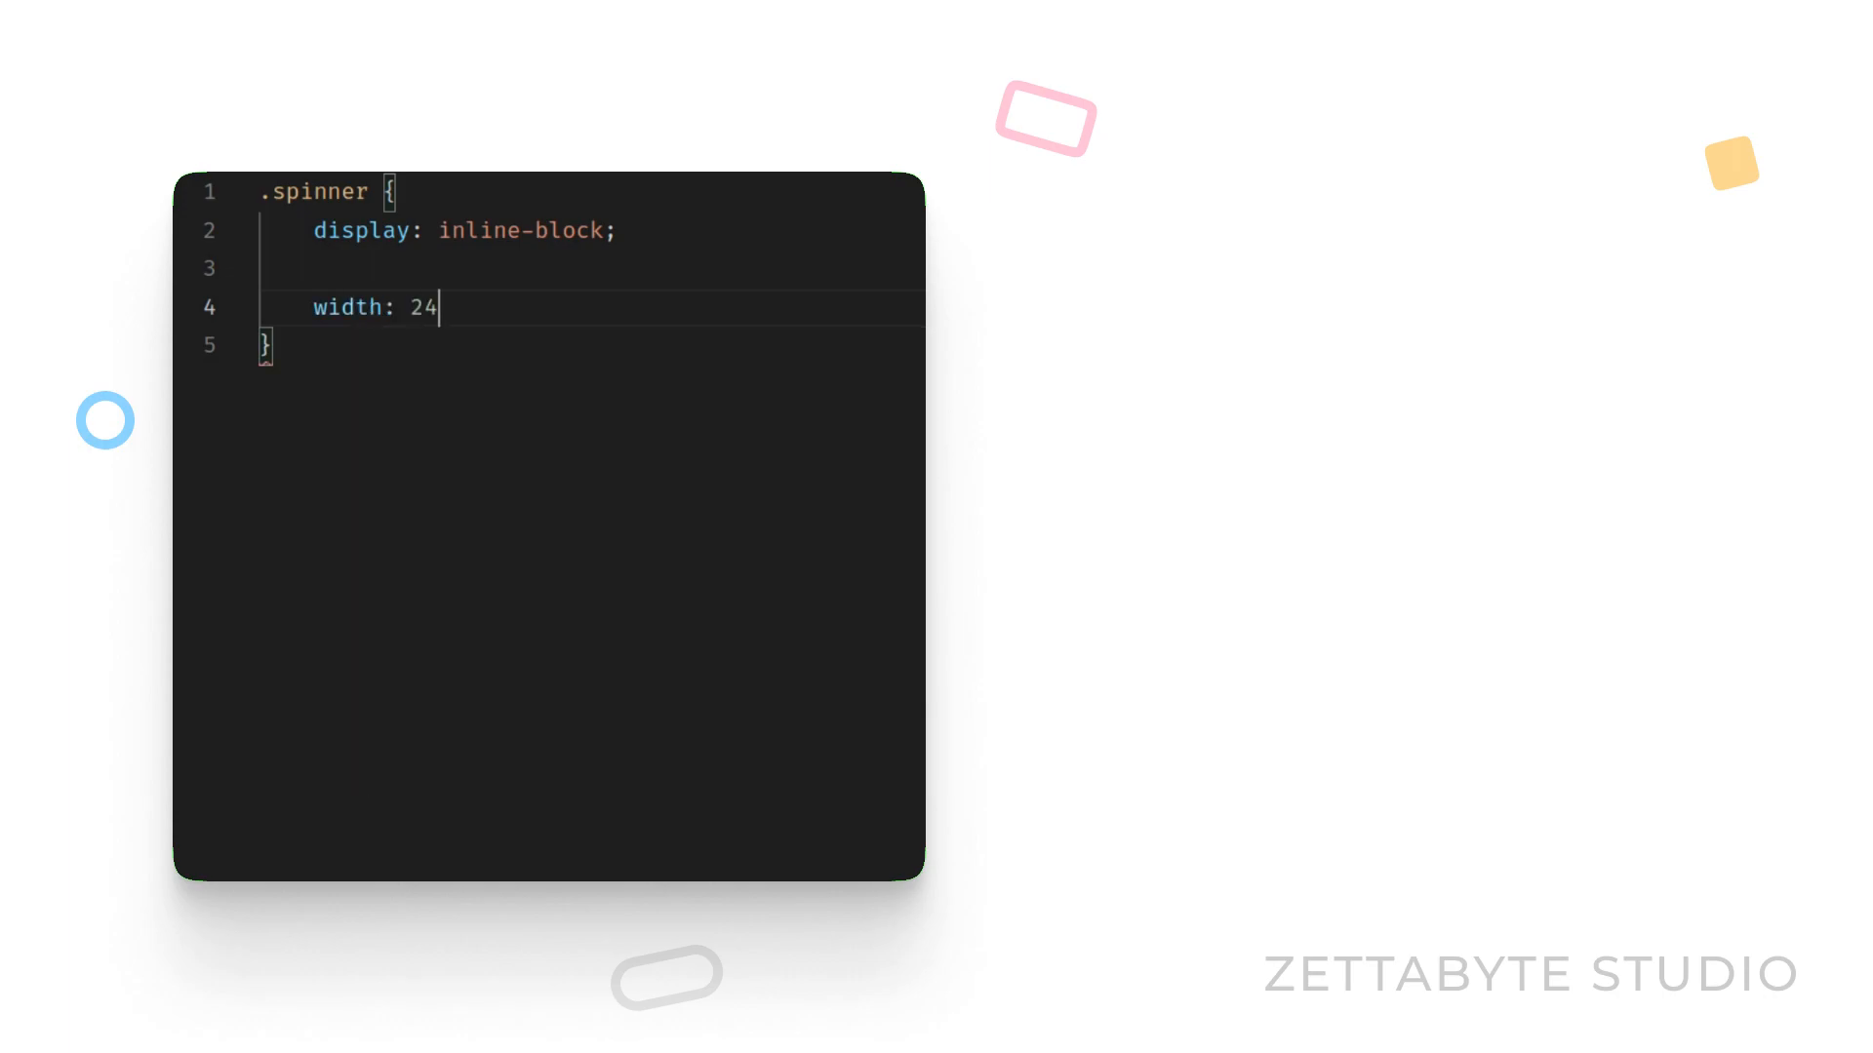
pyautogui.write('px;')
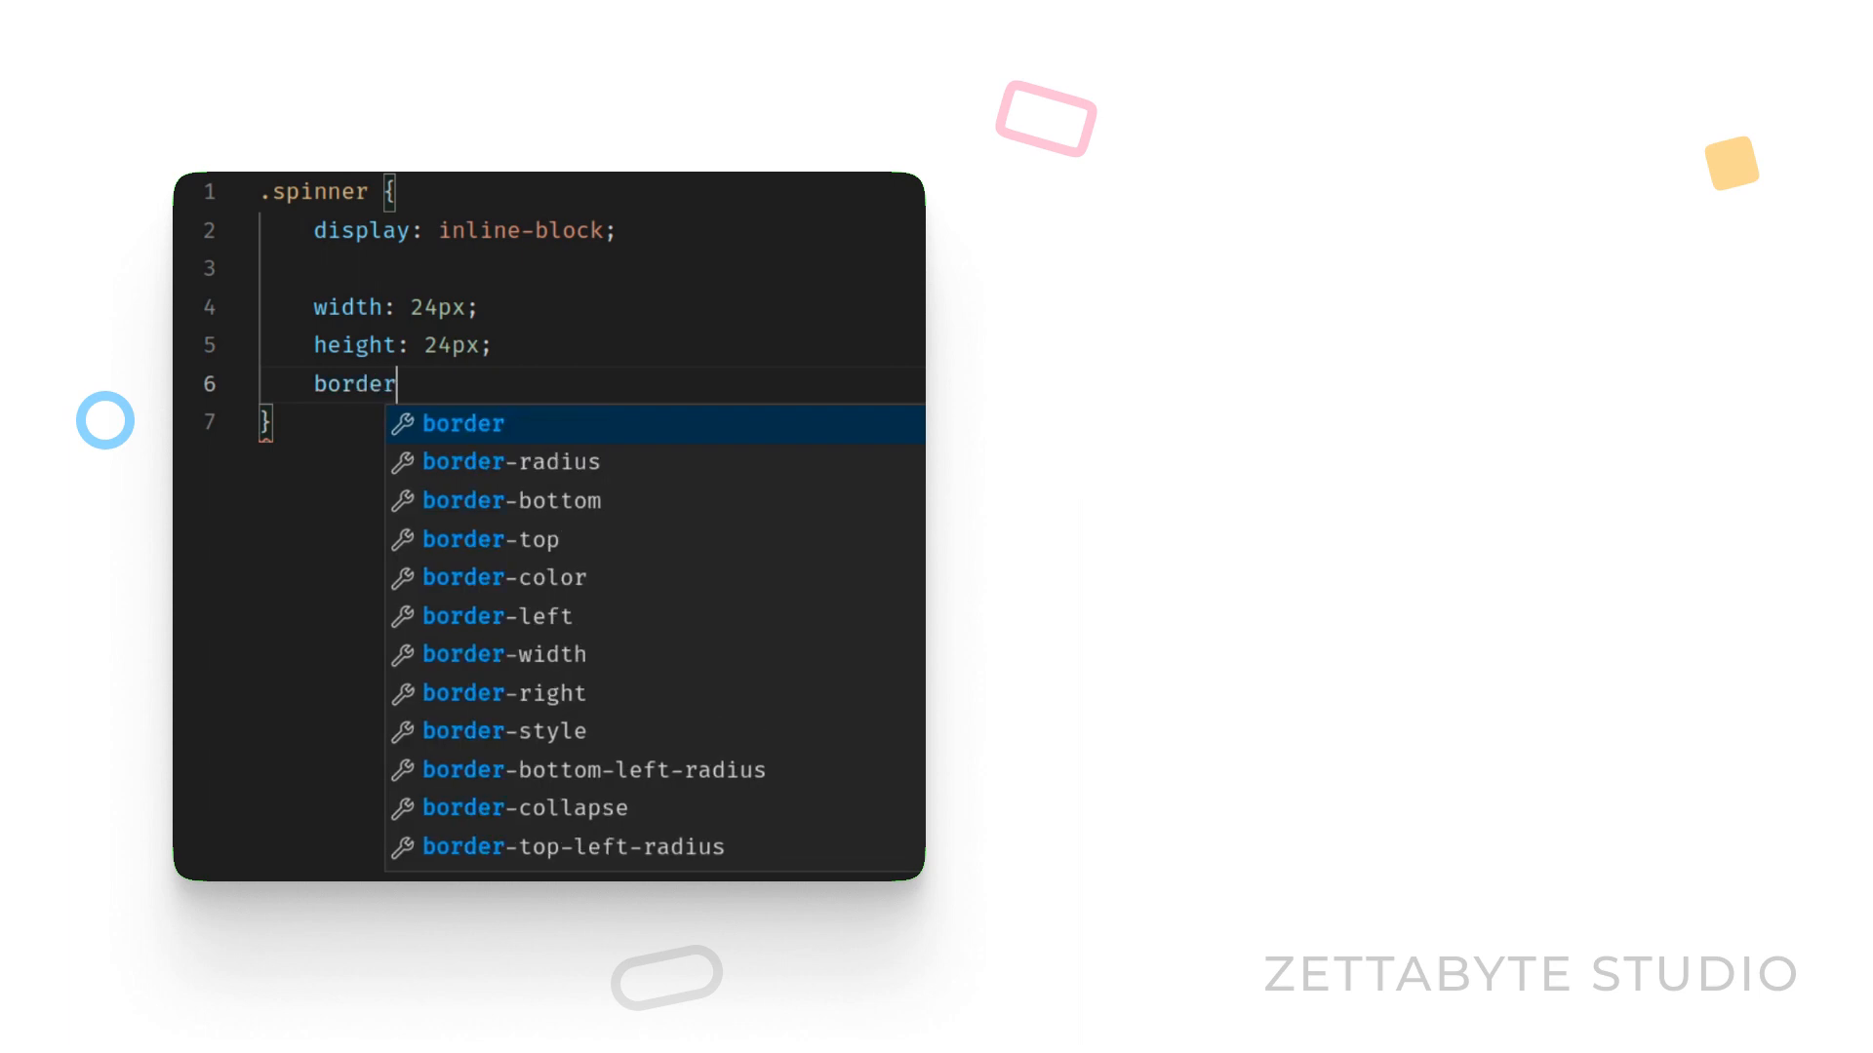
pyautogui.write(': 6px solid #cccccc;')
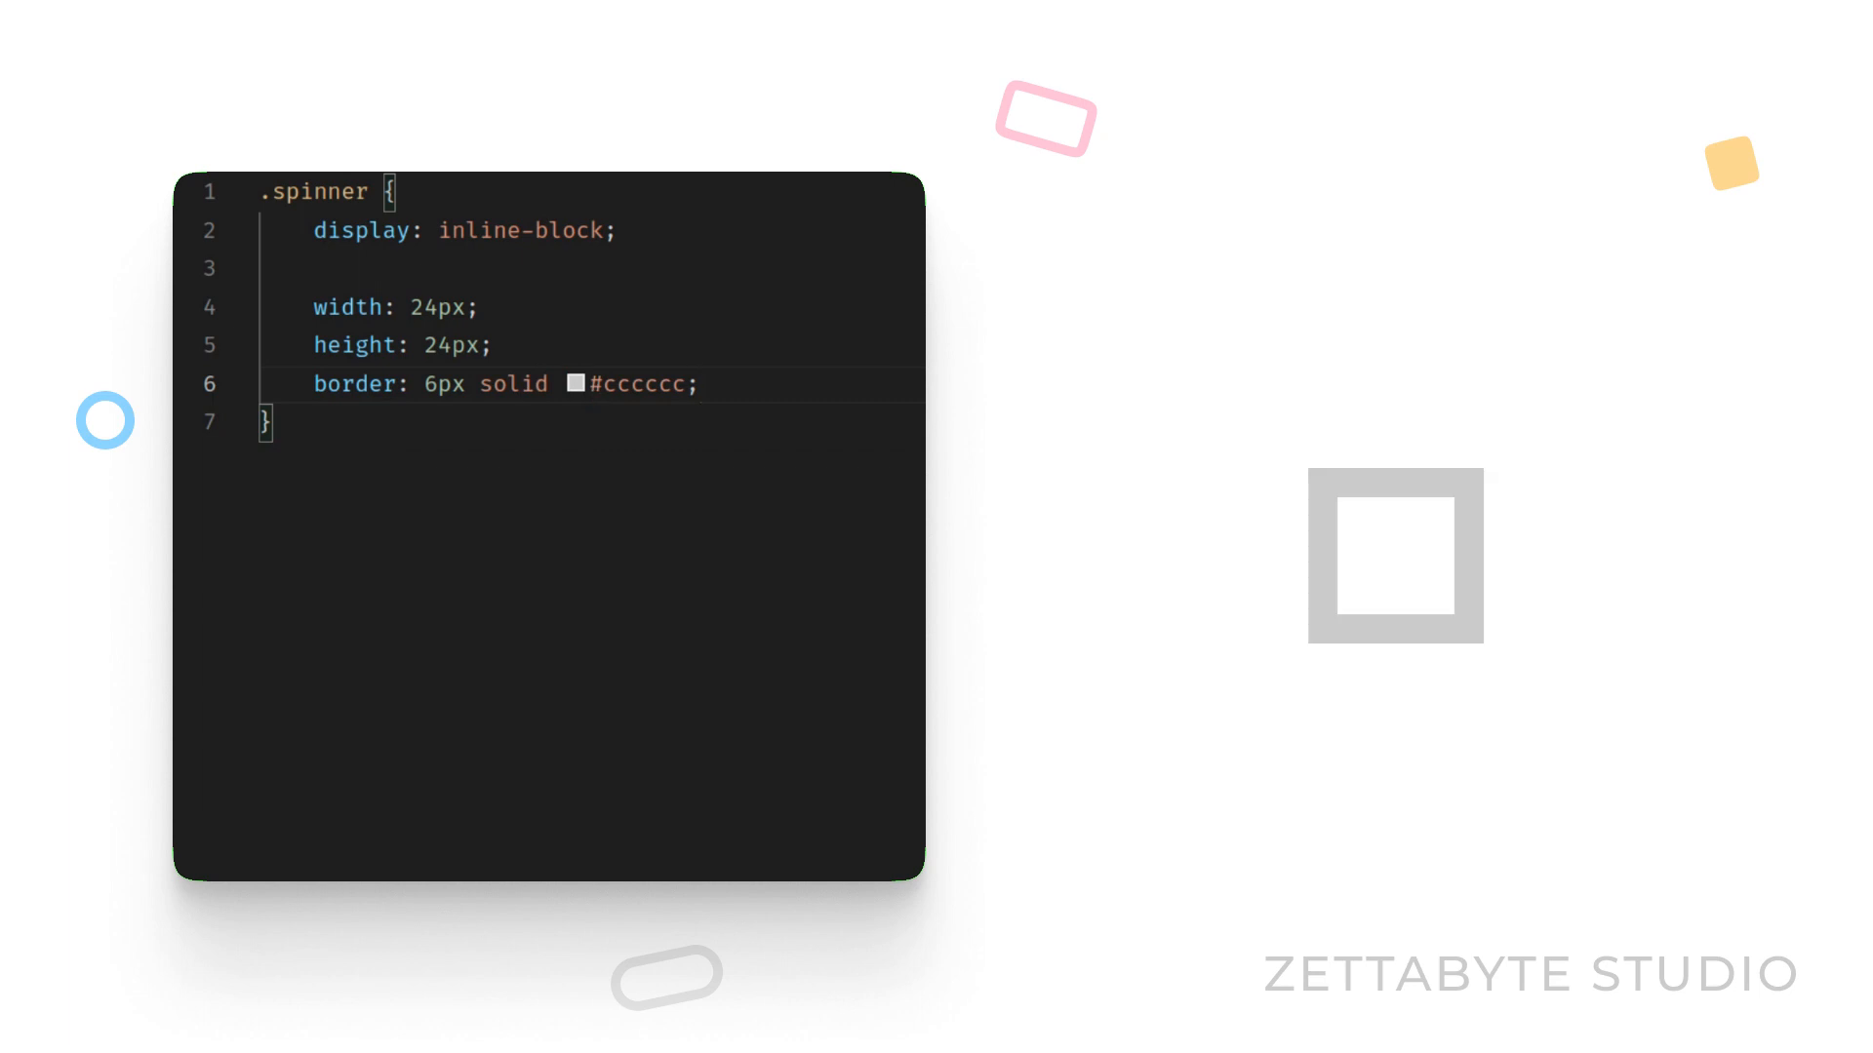
pyautogui.write('border-top-color: ;')
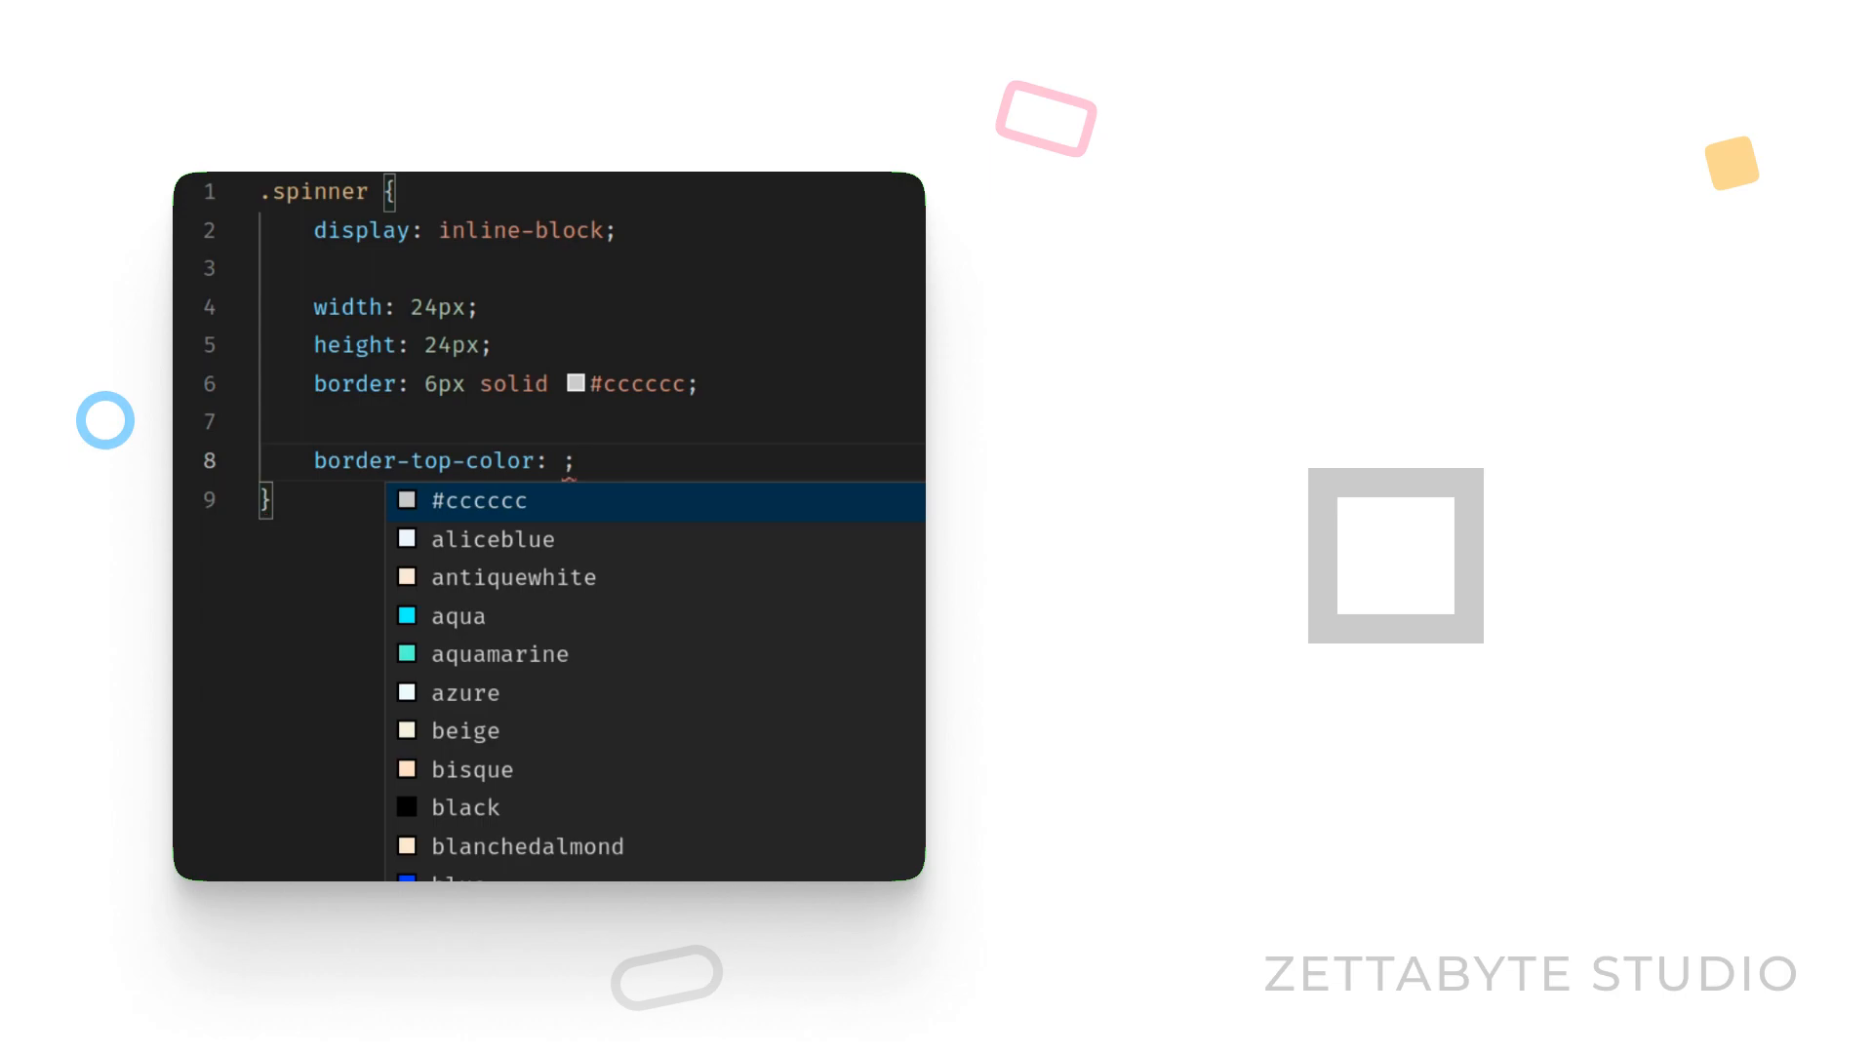
# Set border-top-color to #1098F7 and border-radius to 50% to form a ring.
pyautogui.write('#10')
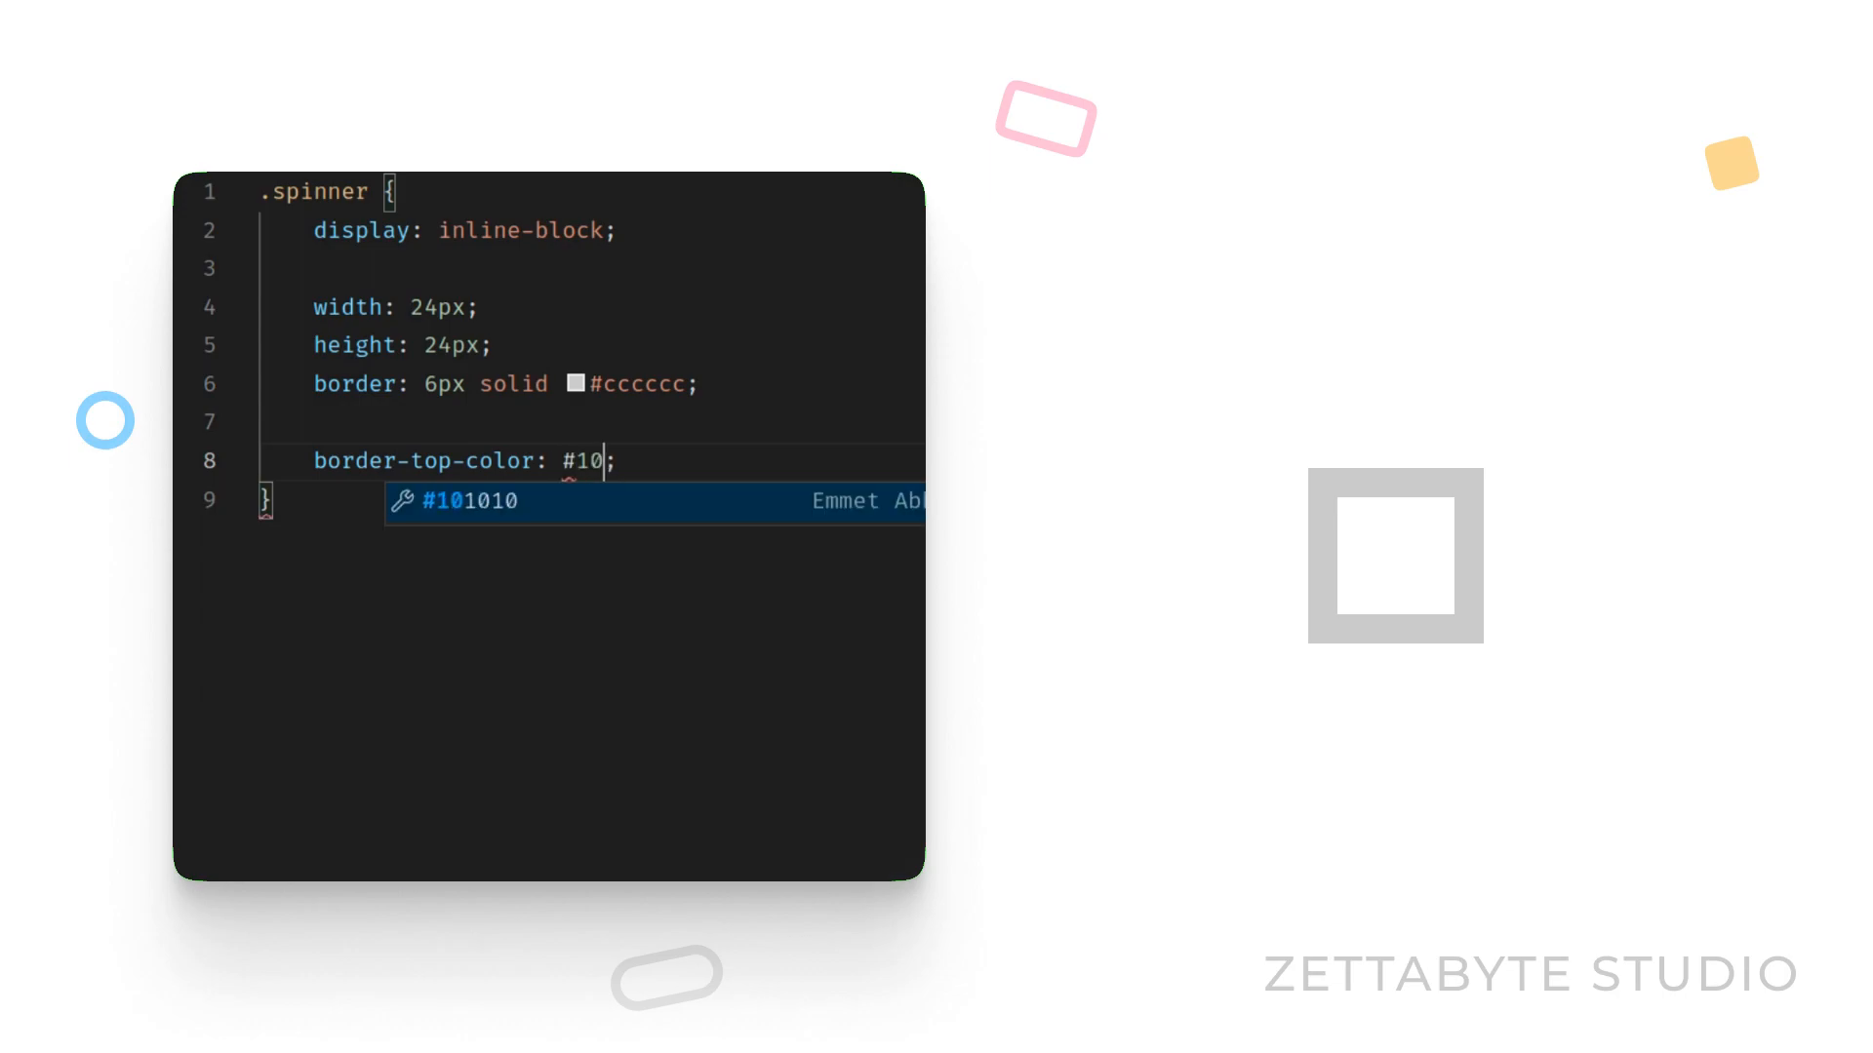
pyautogui.write('98F7')
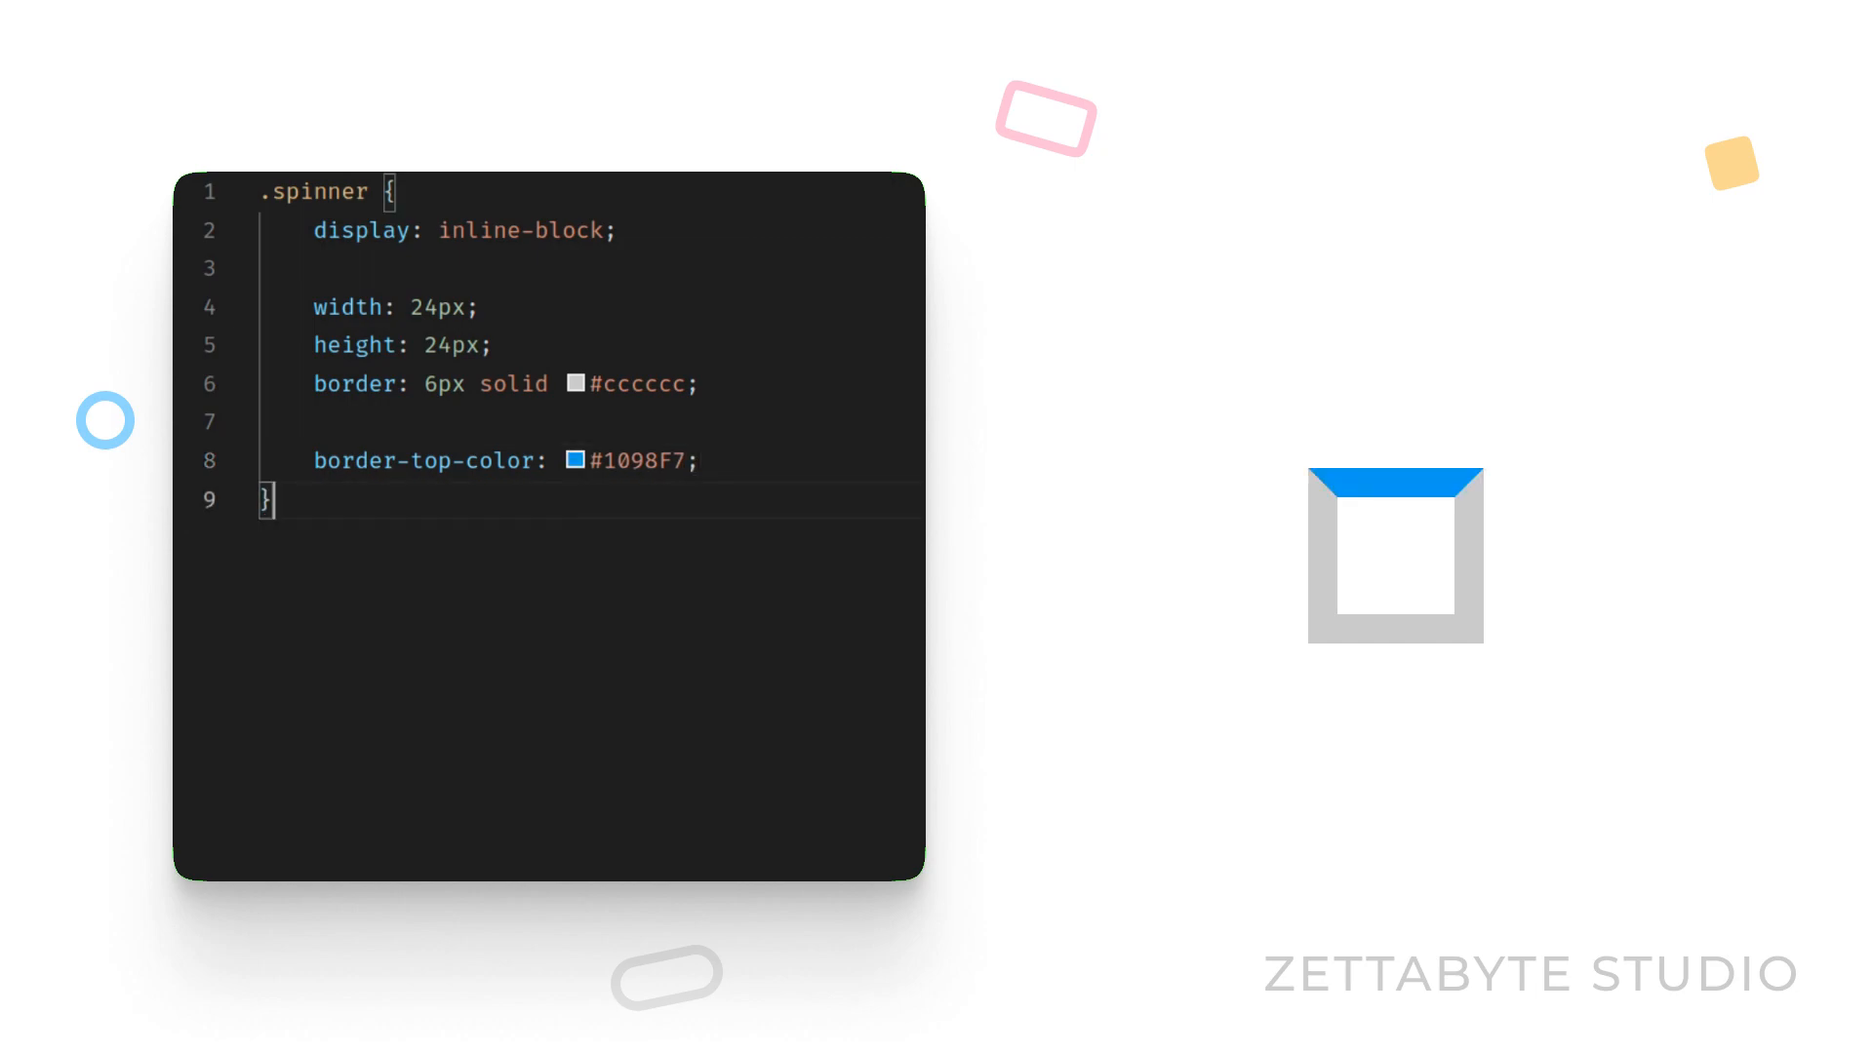
pyautogui.write('border-radius: 50%;')
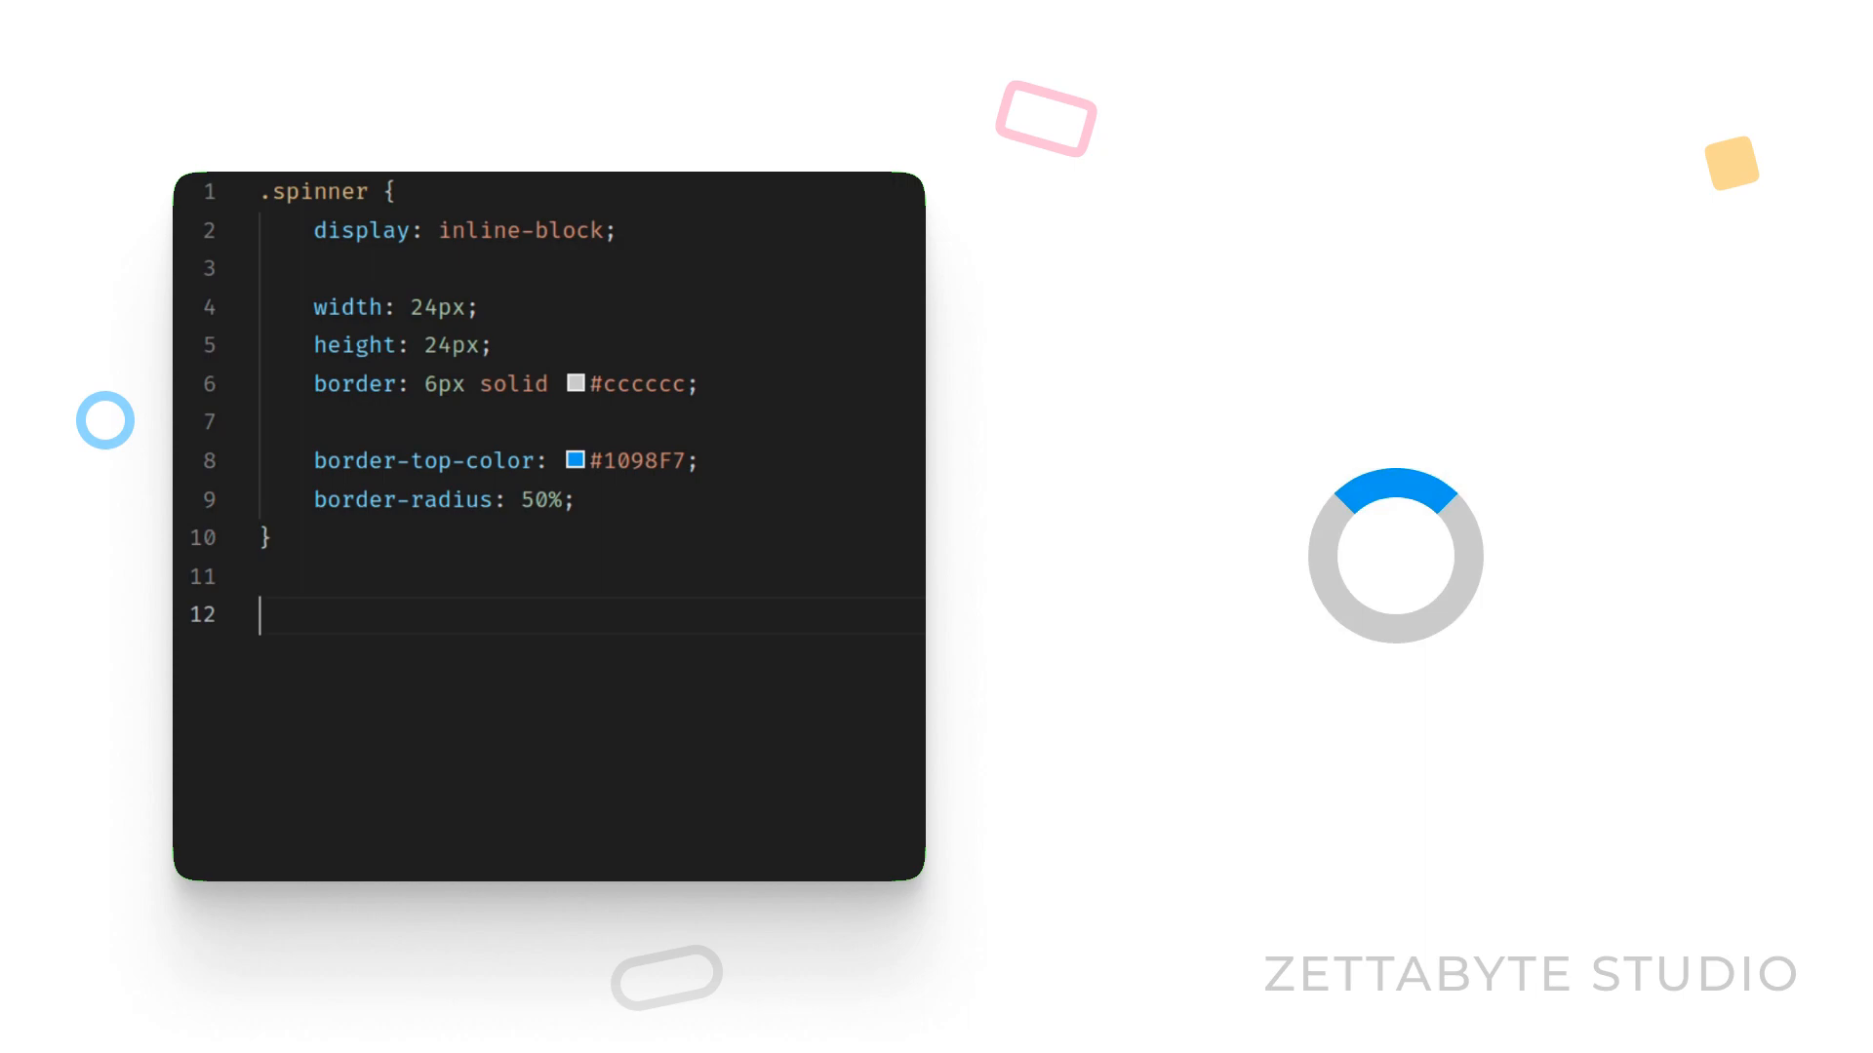
pyautogui.write('@keyframes spin {')
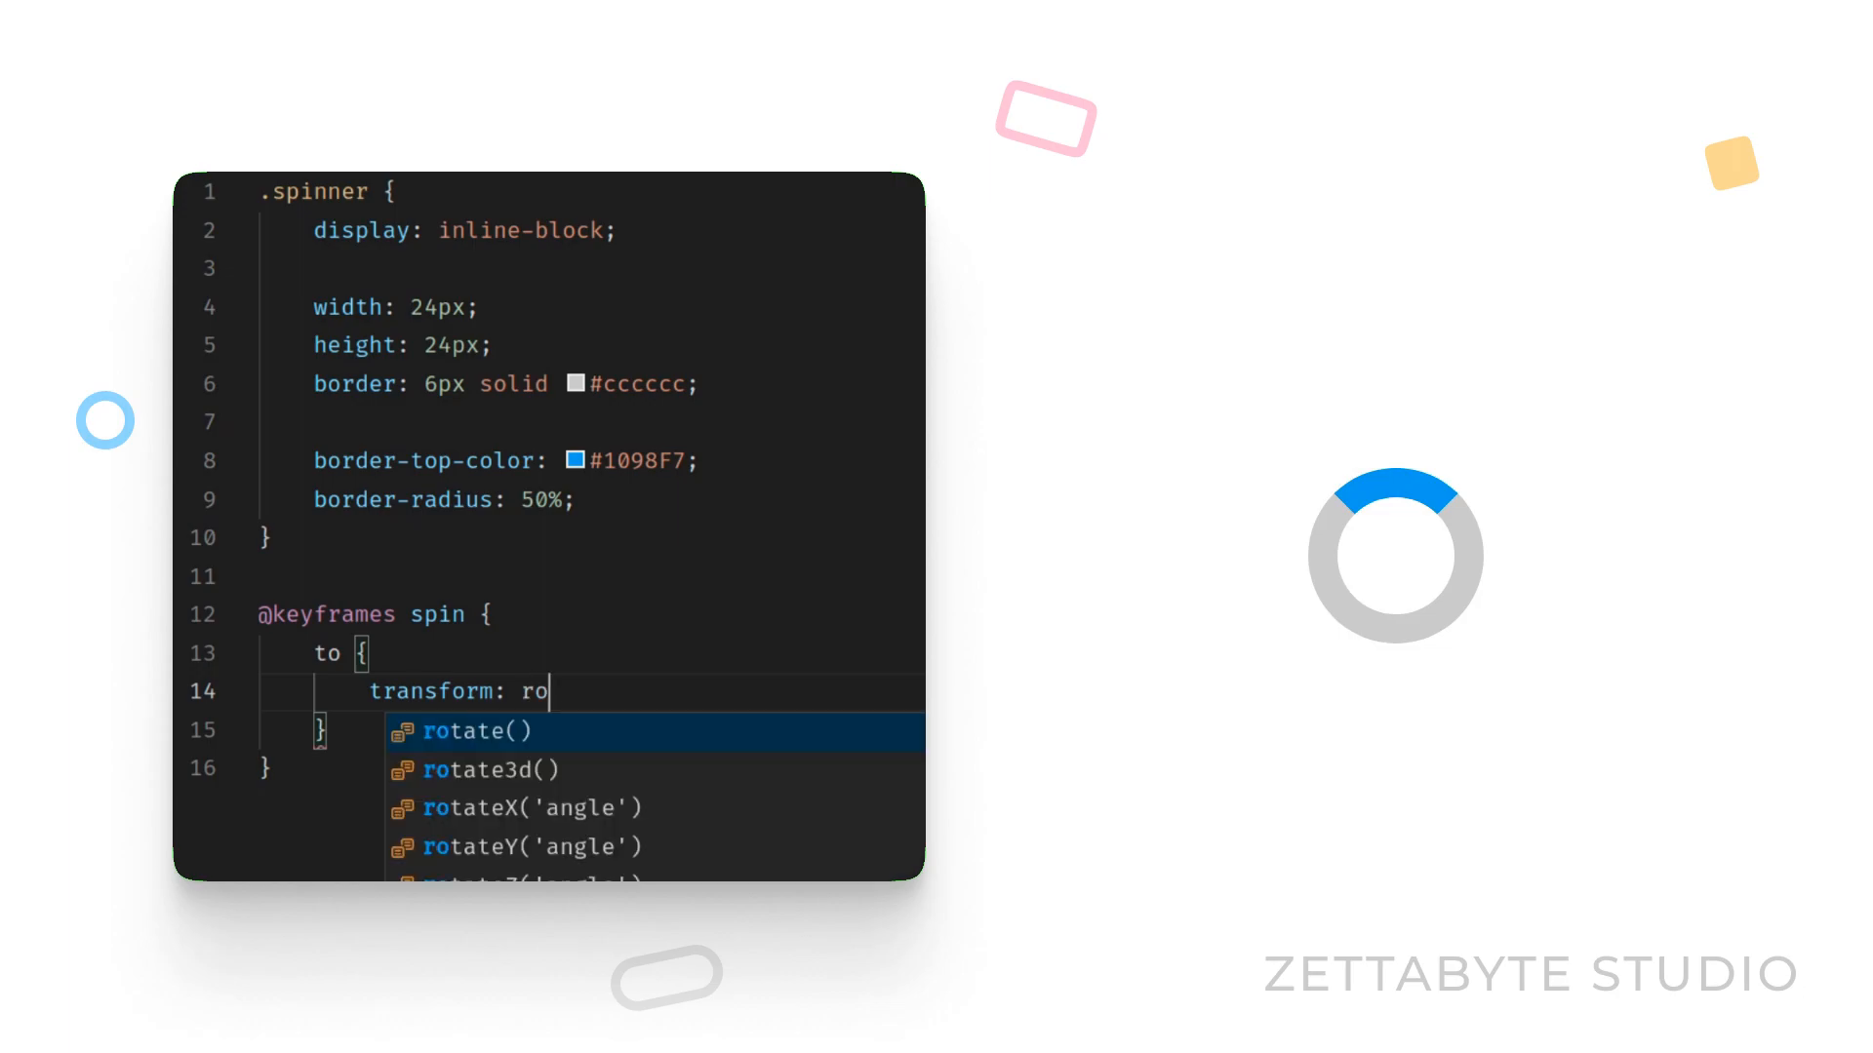
pyautogui.click(473, 732)
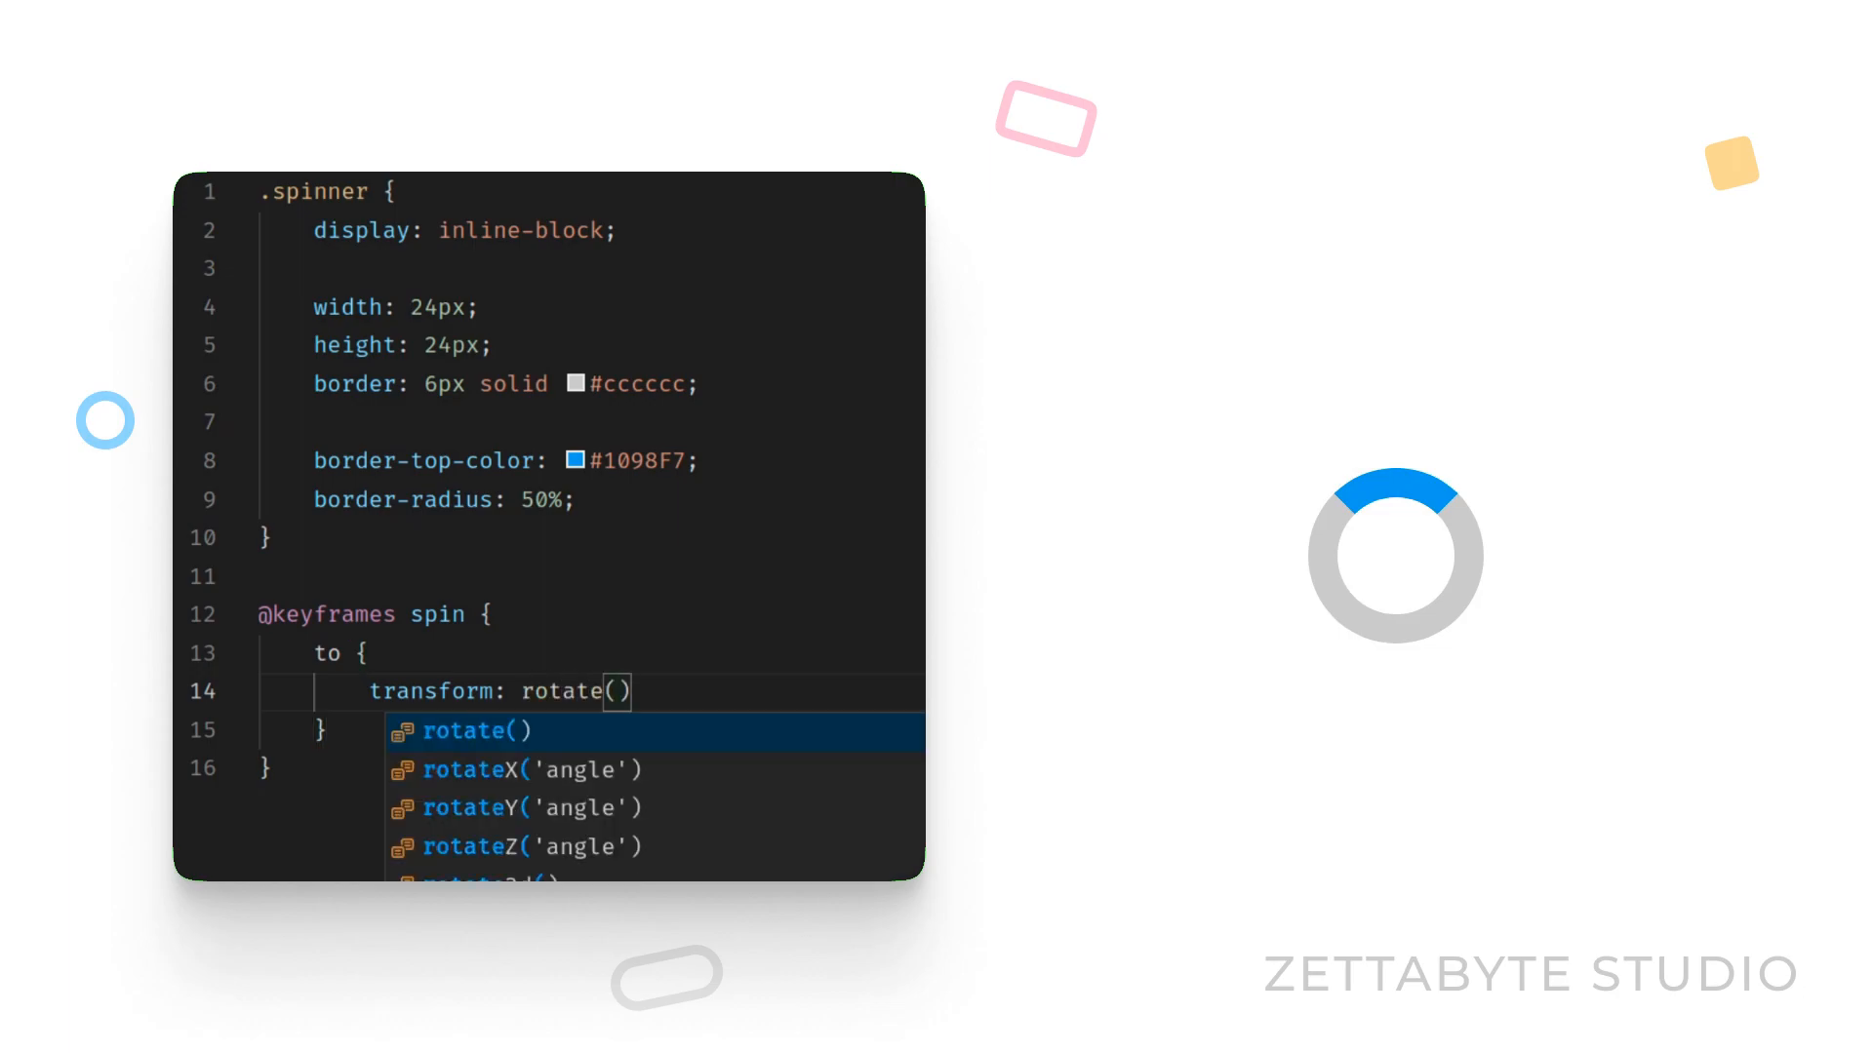
pyautogui.write('360deg')
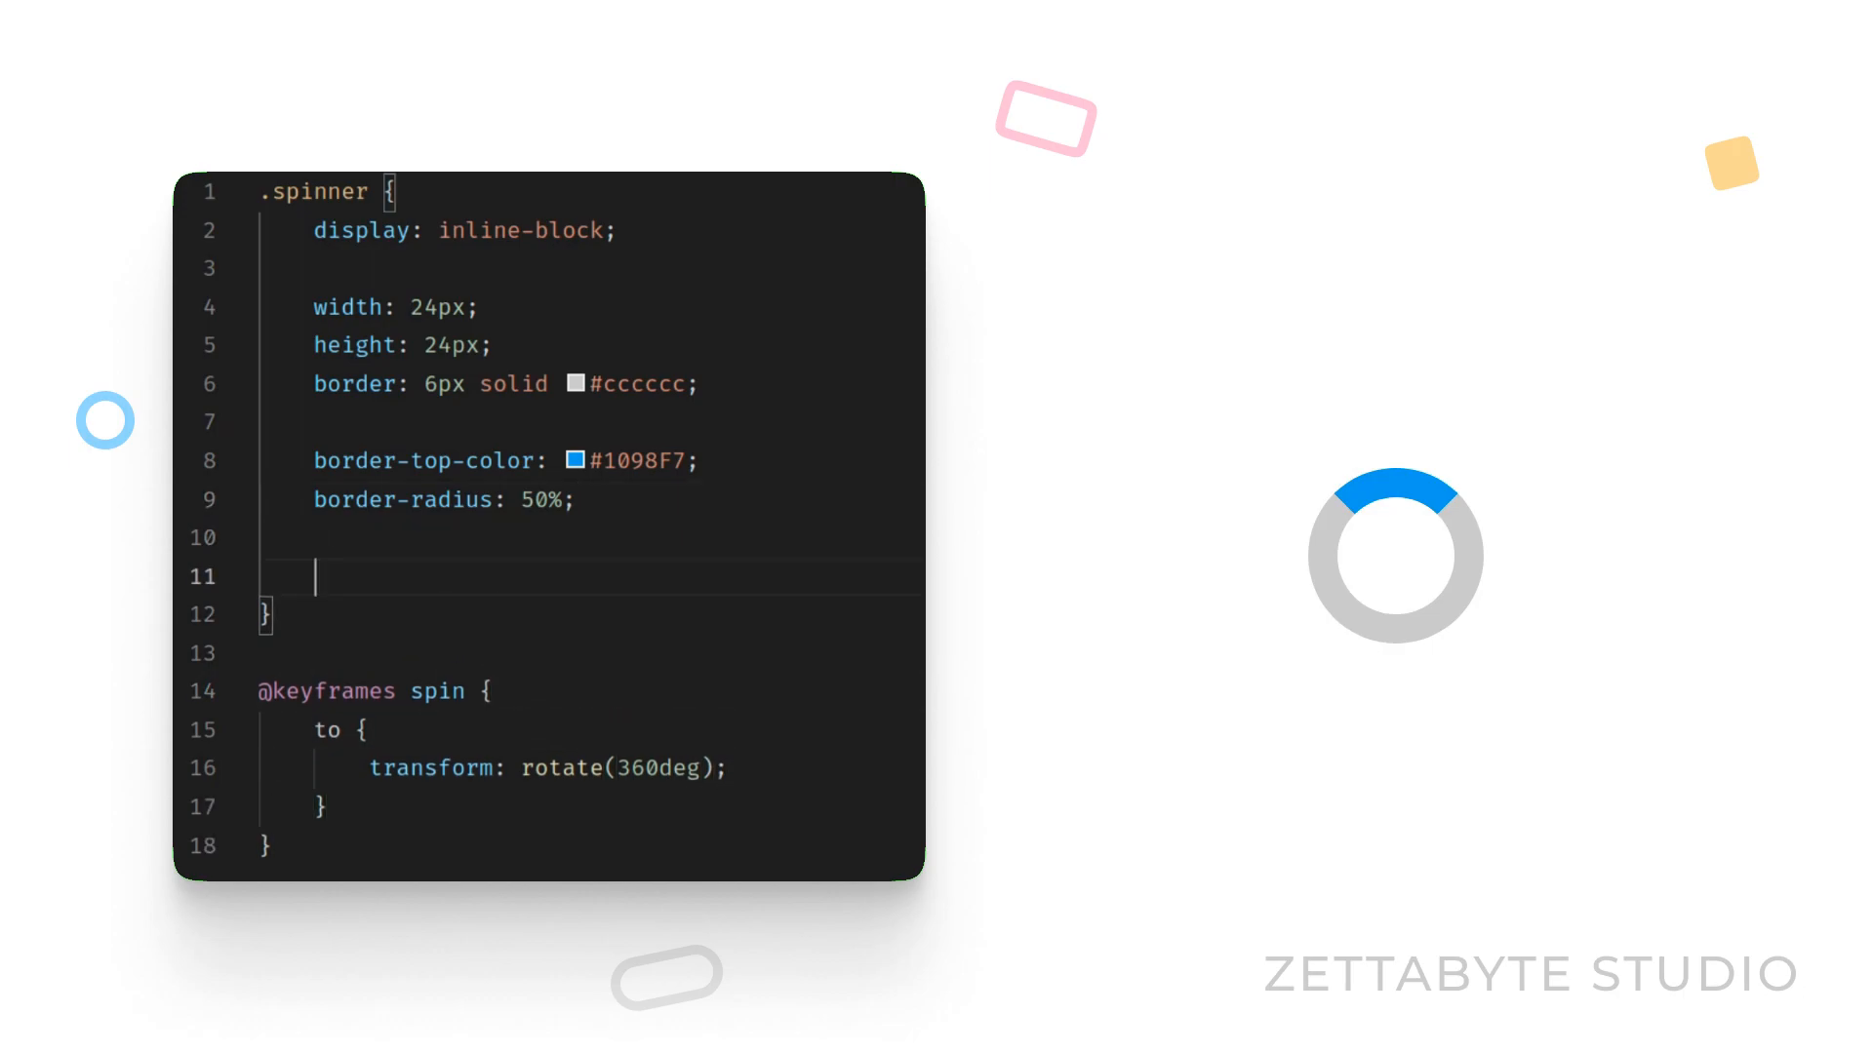
# Add animation: spin 1s ease-in-out infinite; so the ring rotates continuously.
pyautogui.write('animation:')
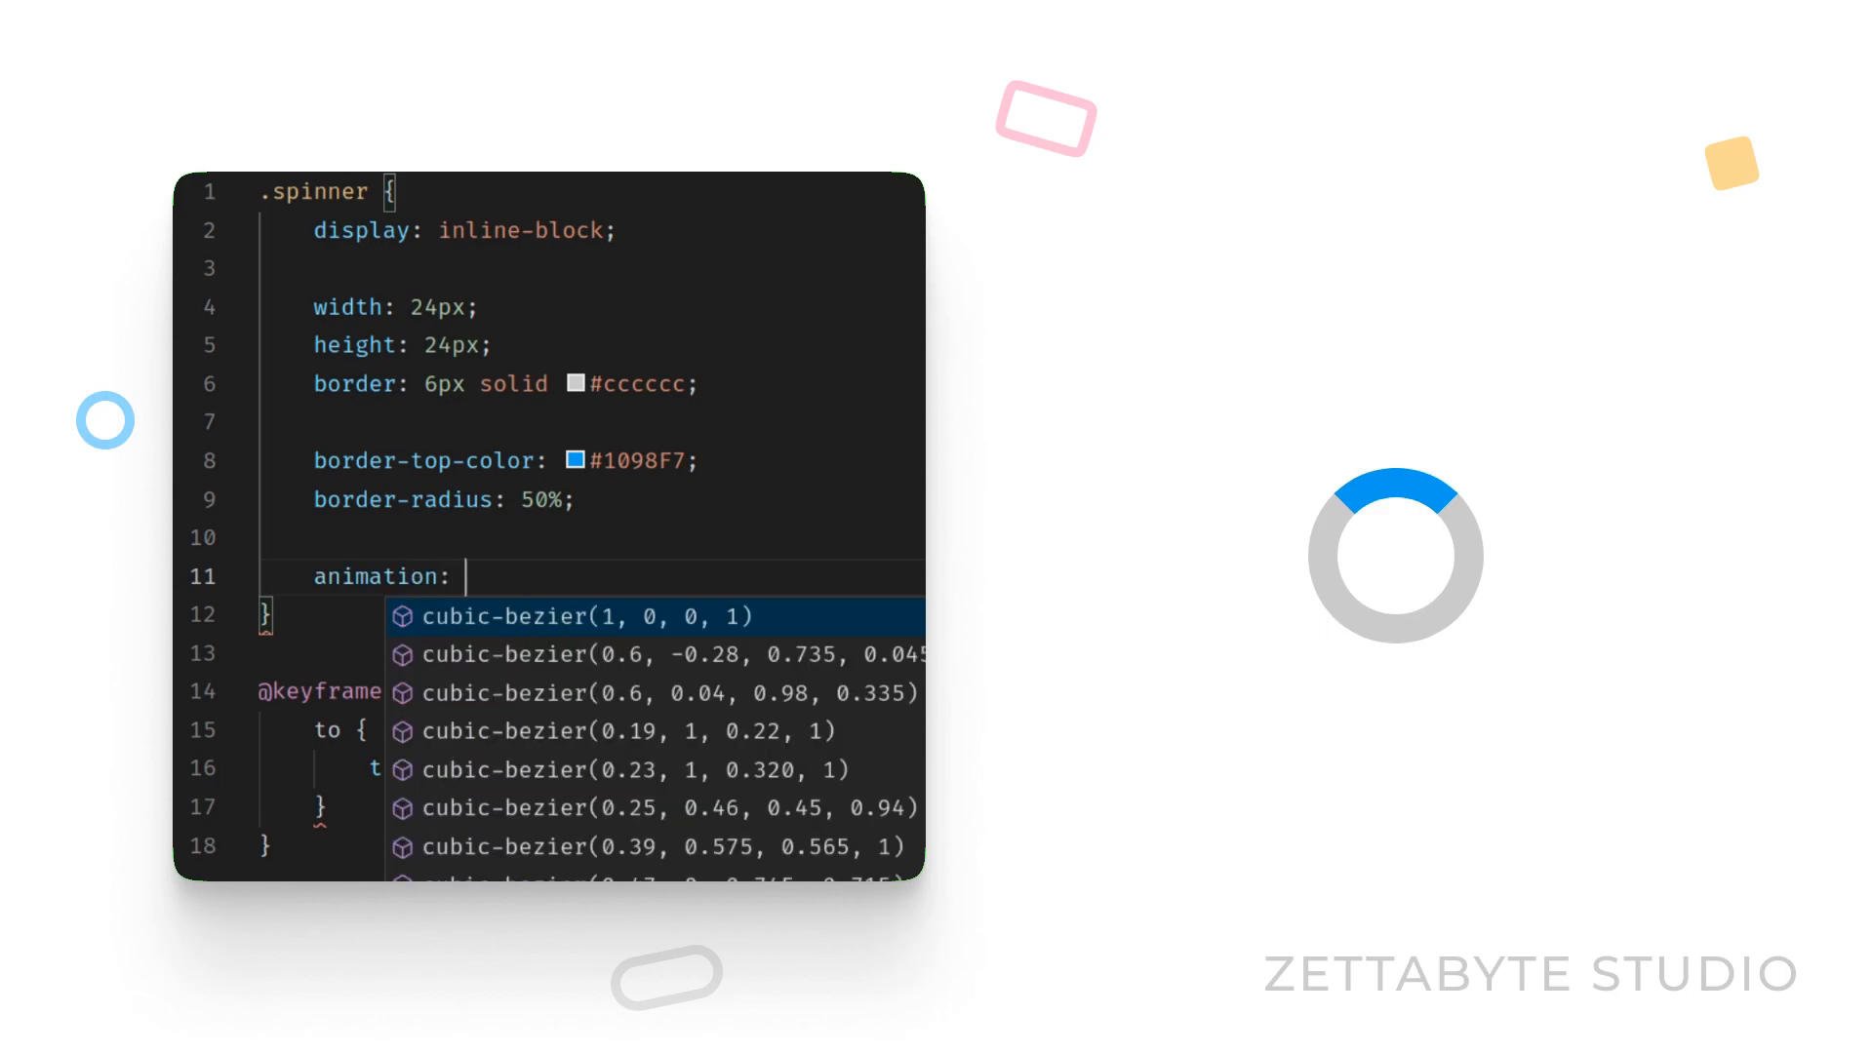
pyautogui.write('spin 1s')
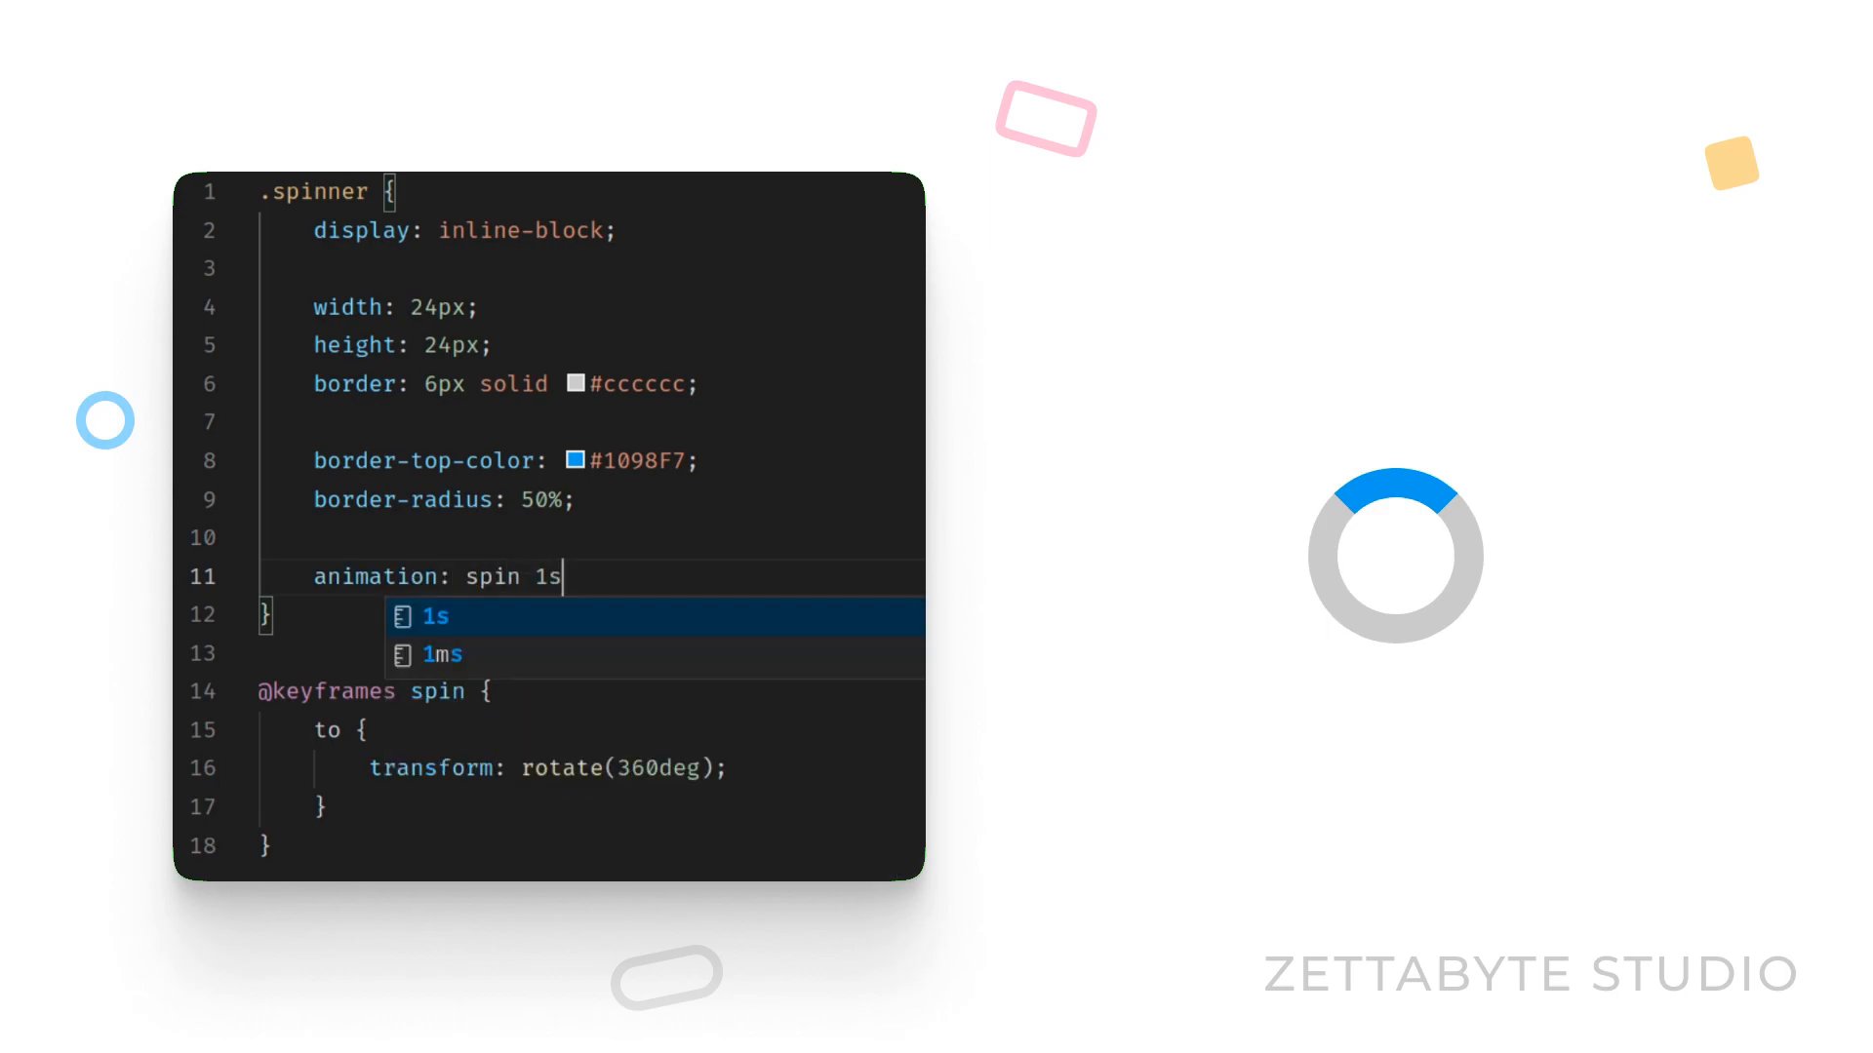
pyautogui.write('ease')
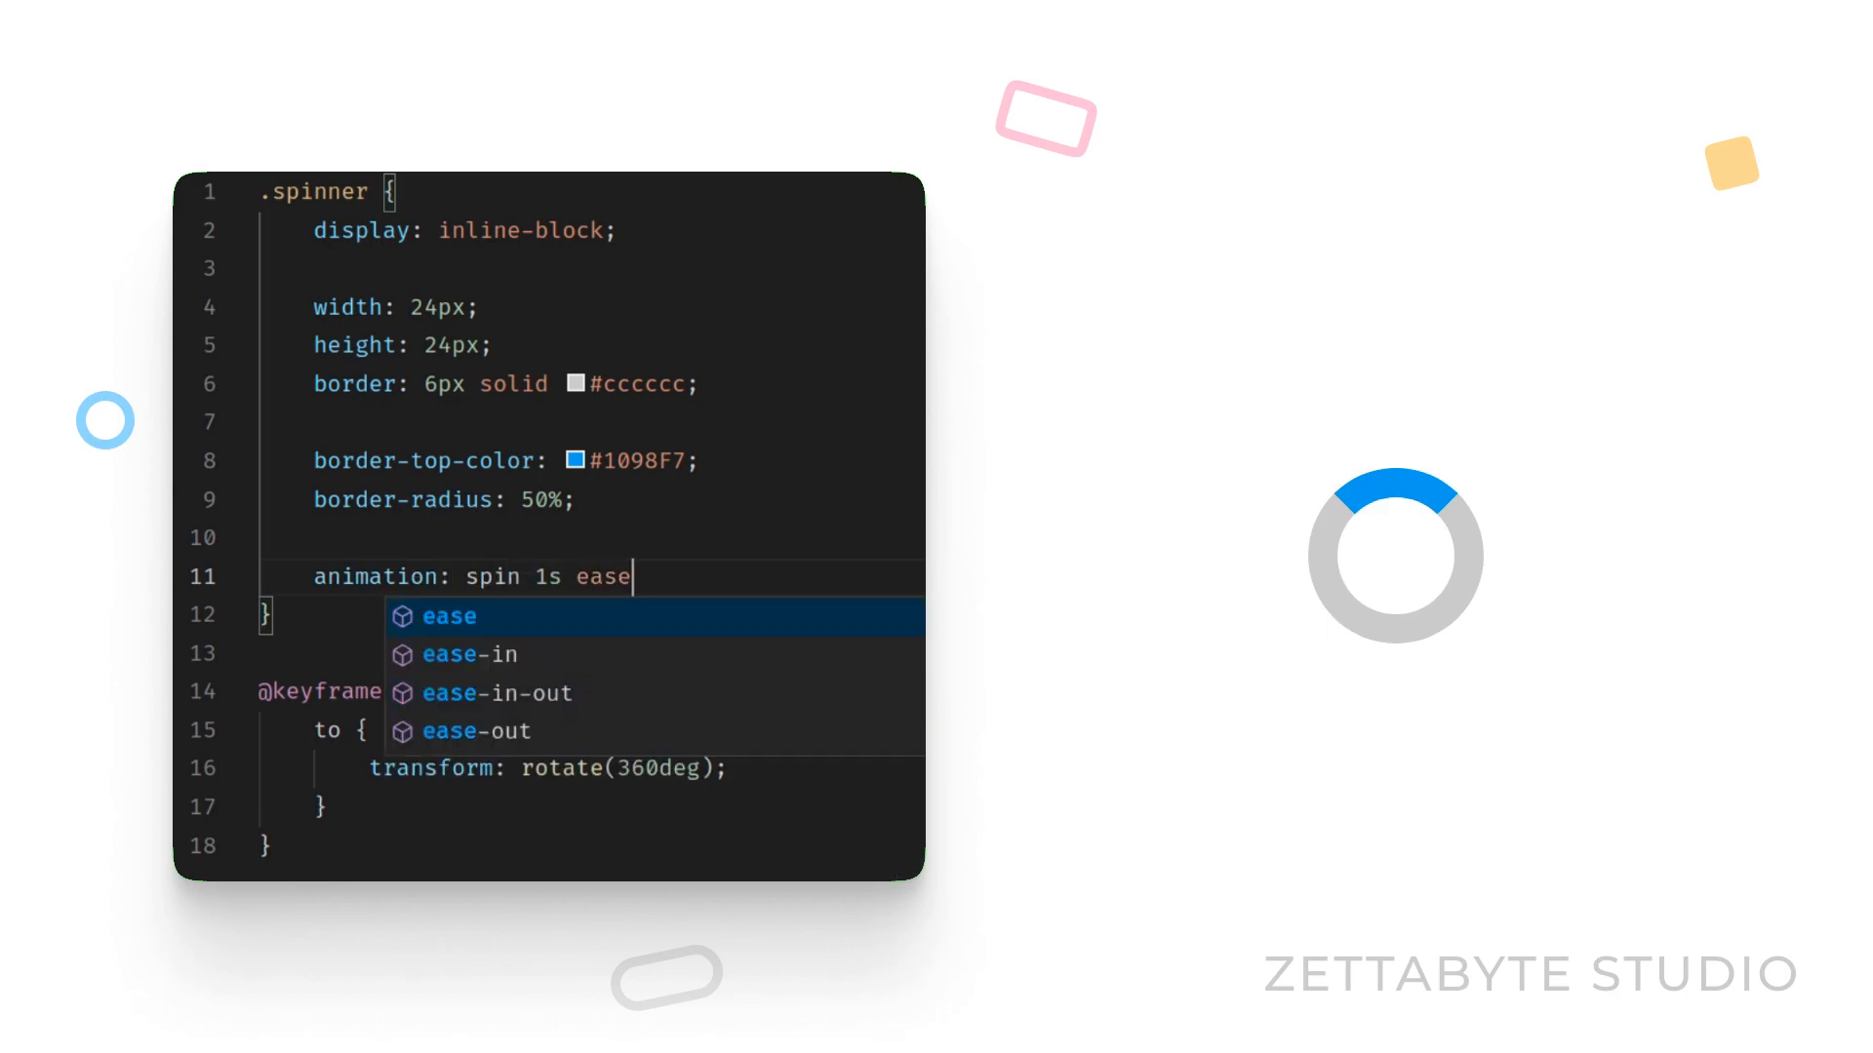
pyautogui.click(490, 693)
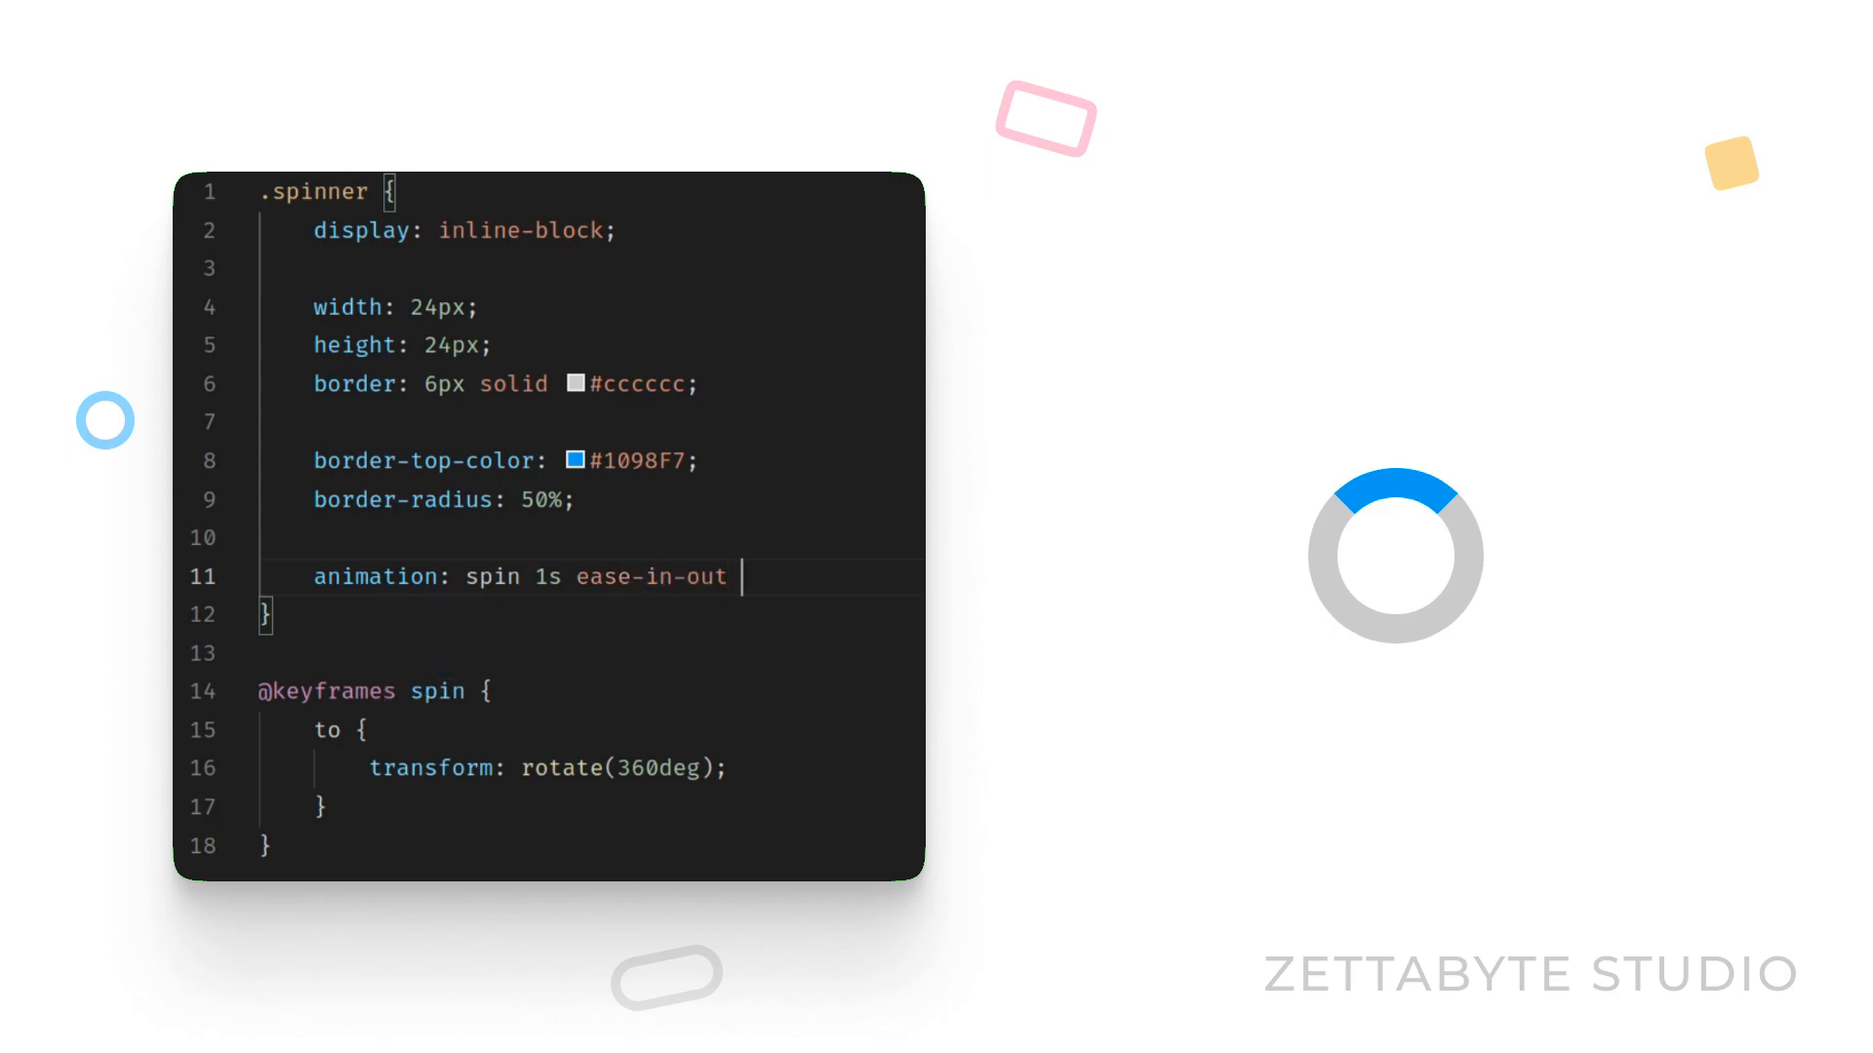
pyautogui.write('infinite;')
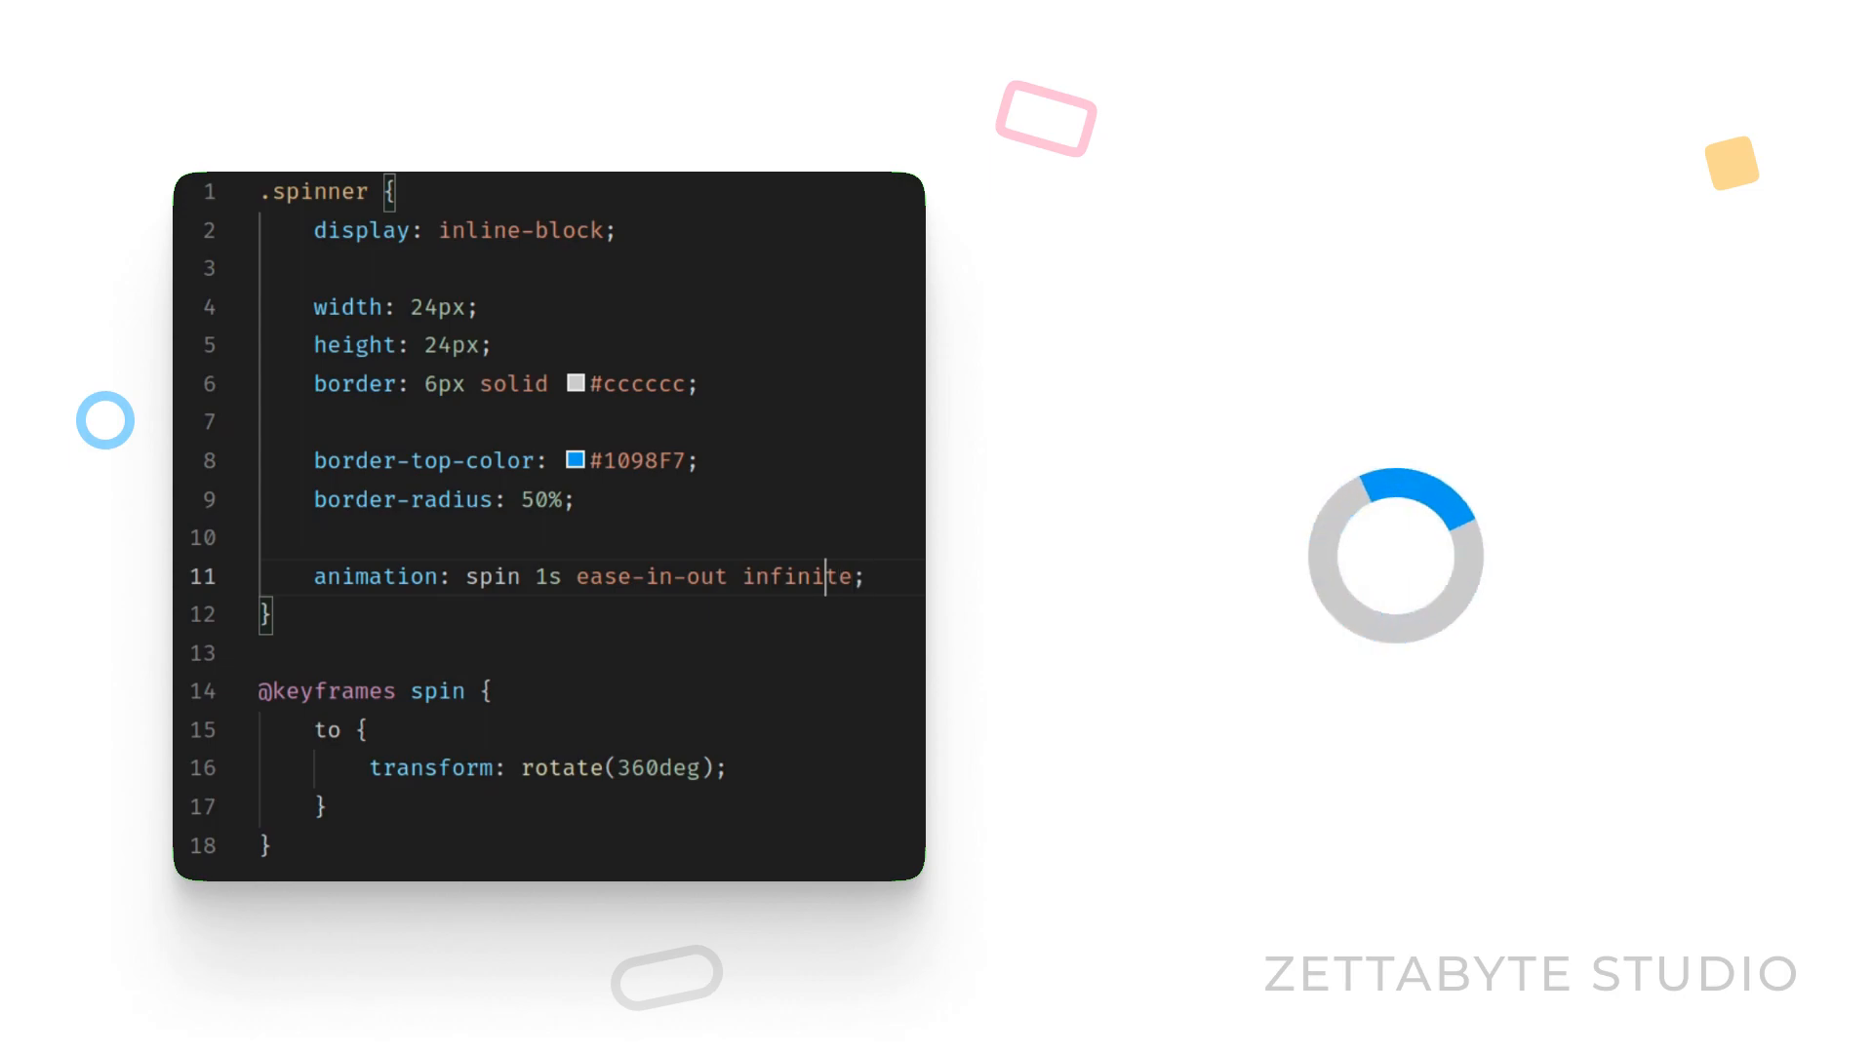
pyautogui.doubleClick(651, 577)
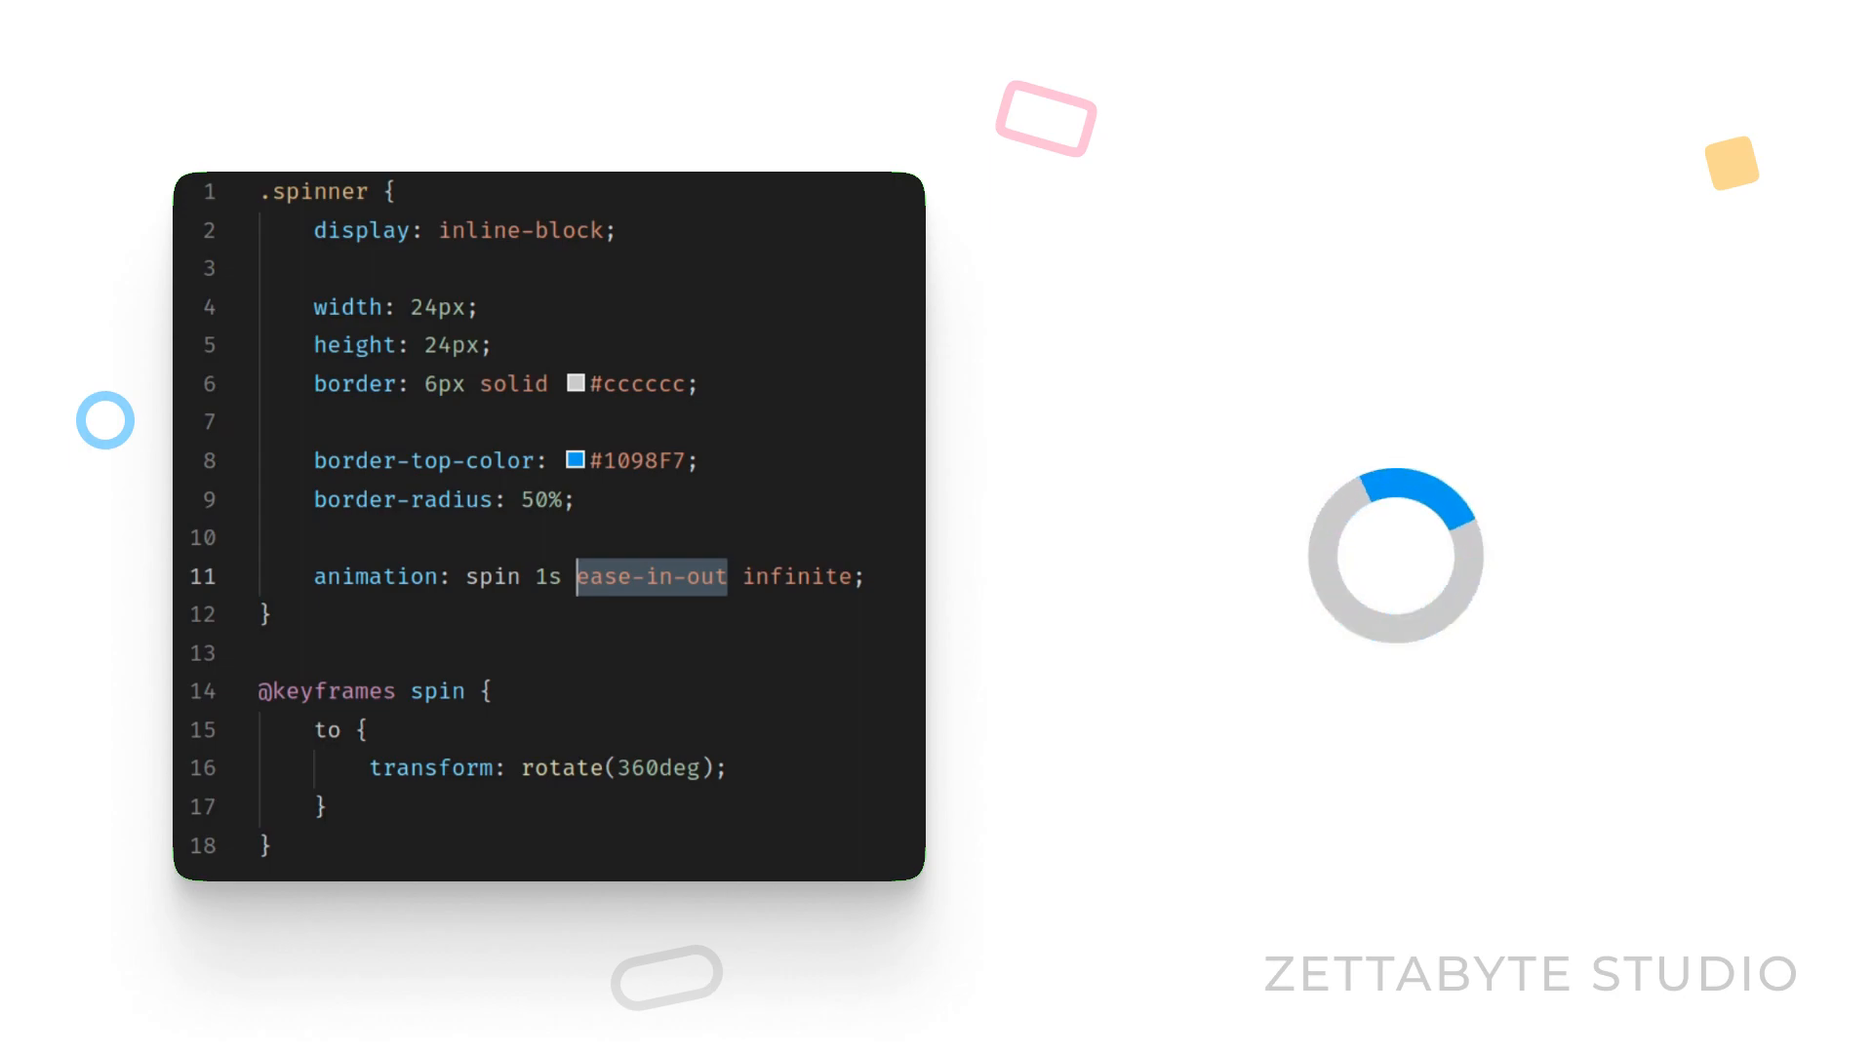
pyautogui.write('linear')
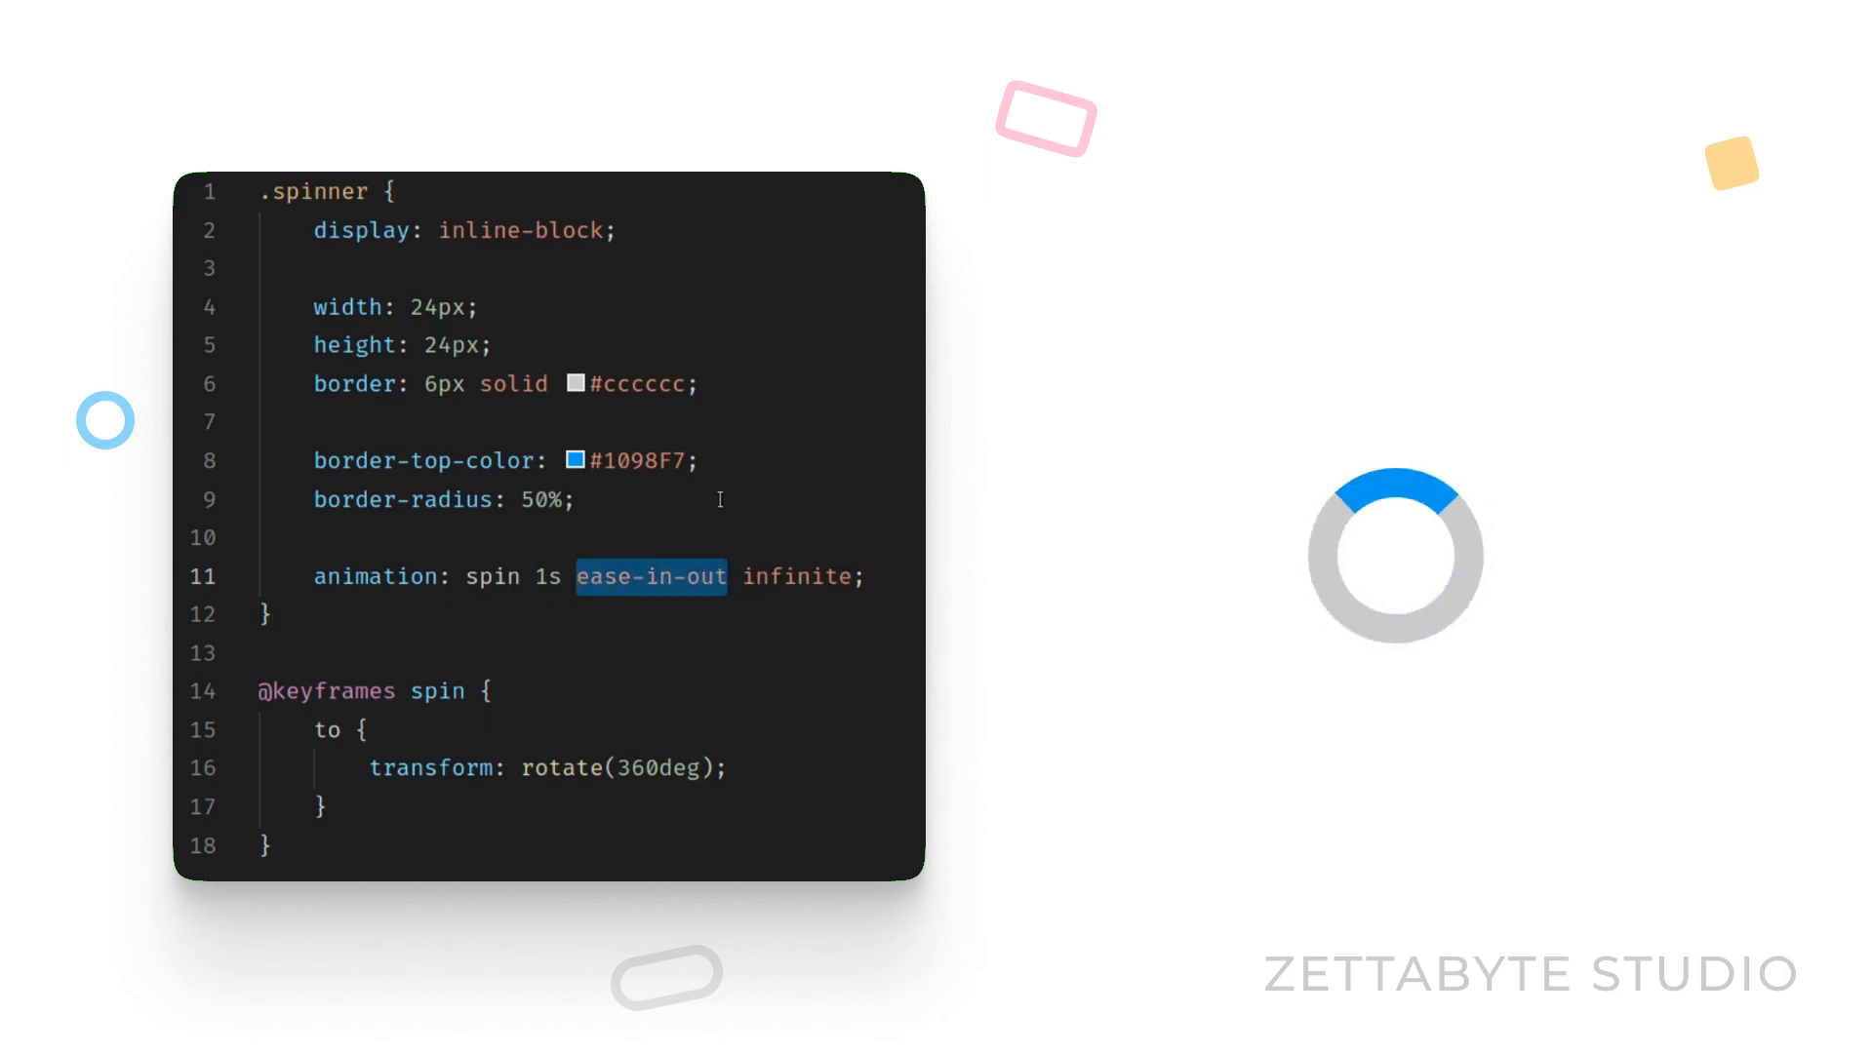
pyautogui.moveTo(714, 605)
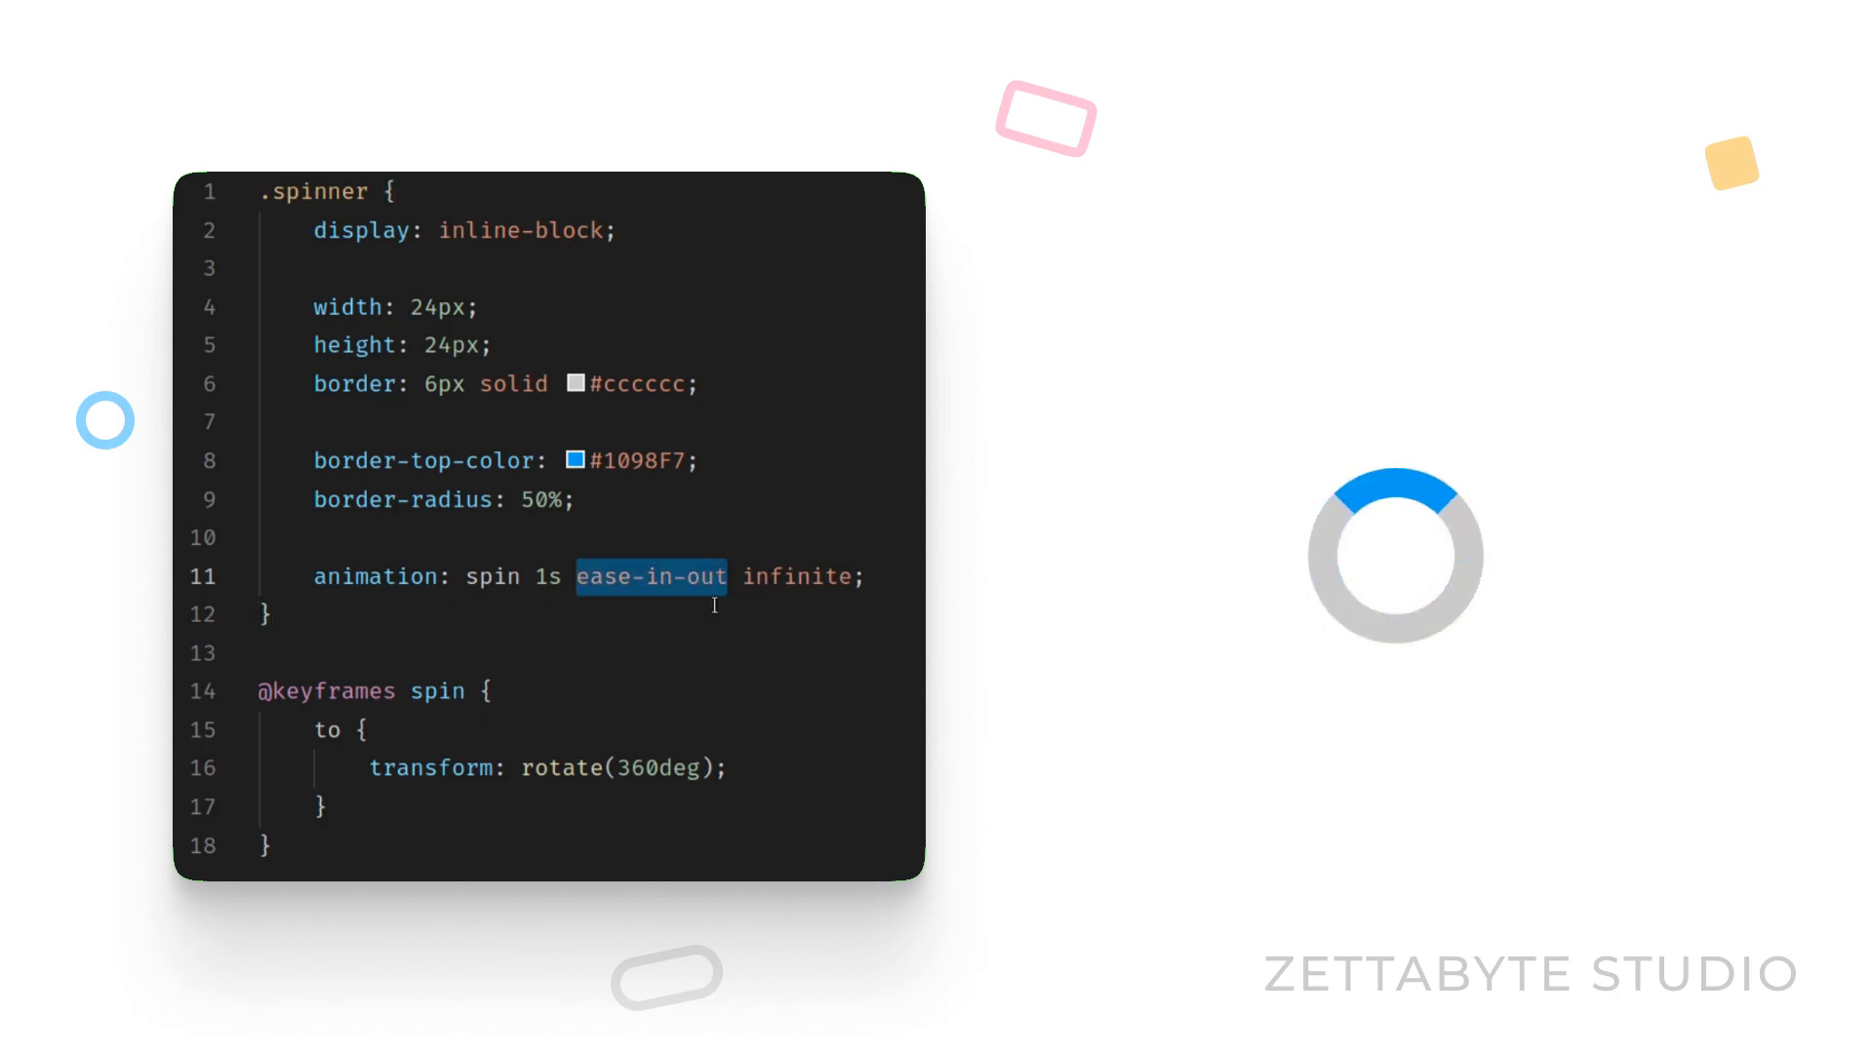
pyautogui.click(870, 577)
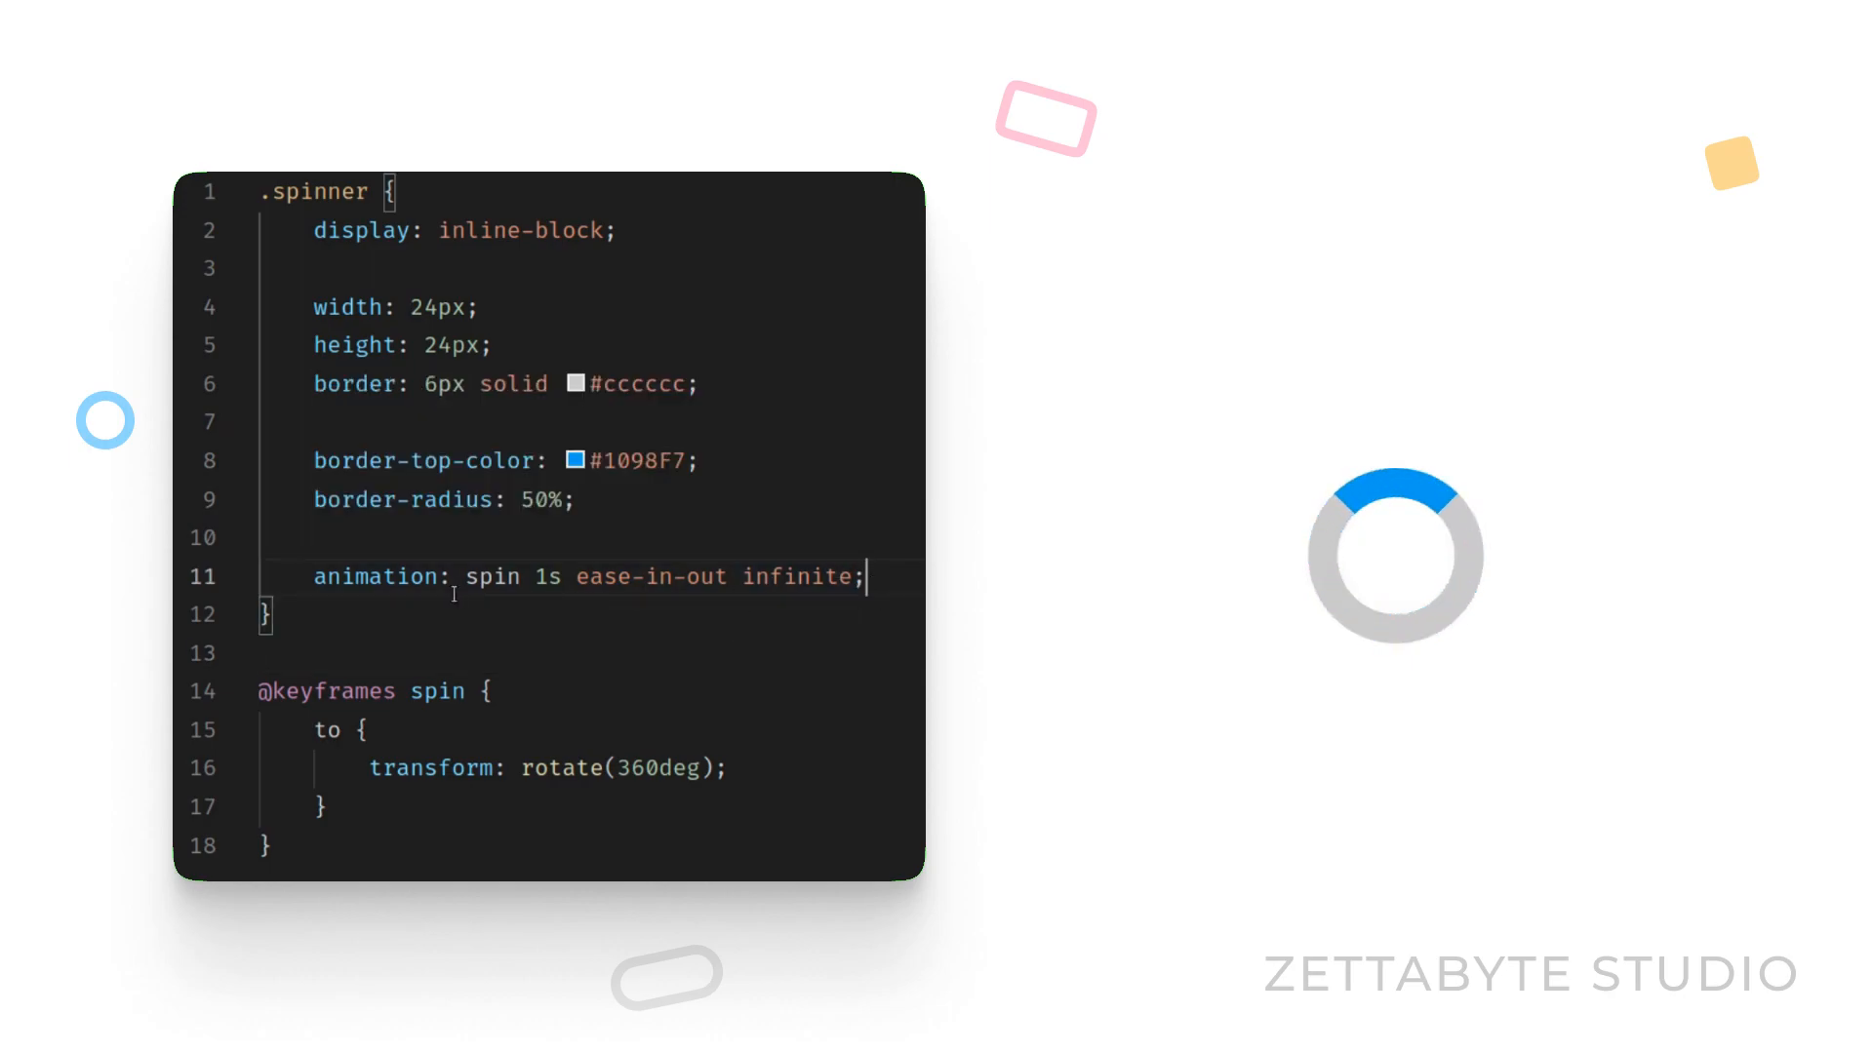
pyautogui.click(573, 578)
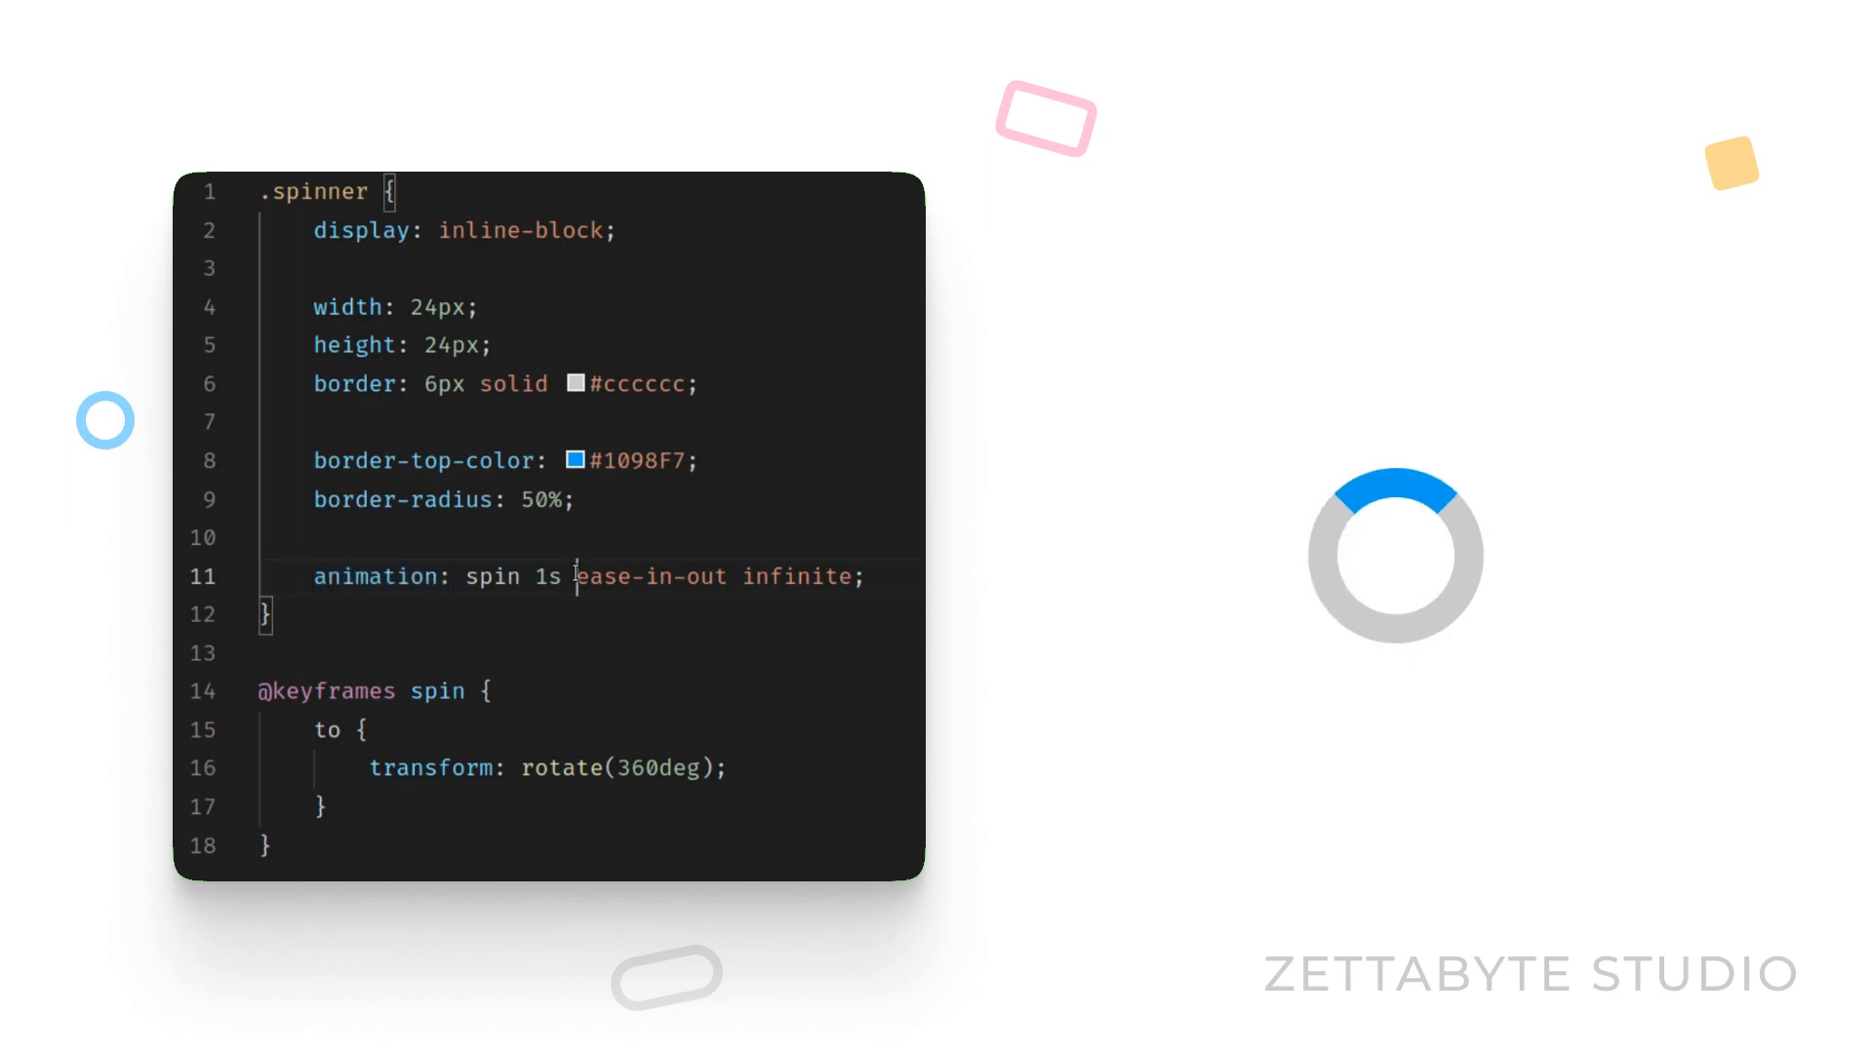
pyautogui.doubleClick(650, 578)
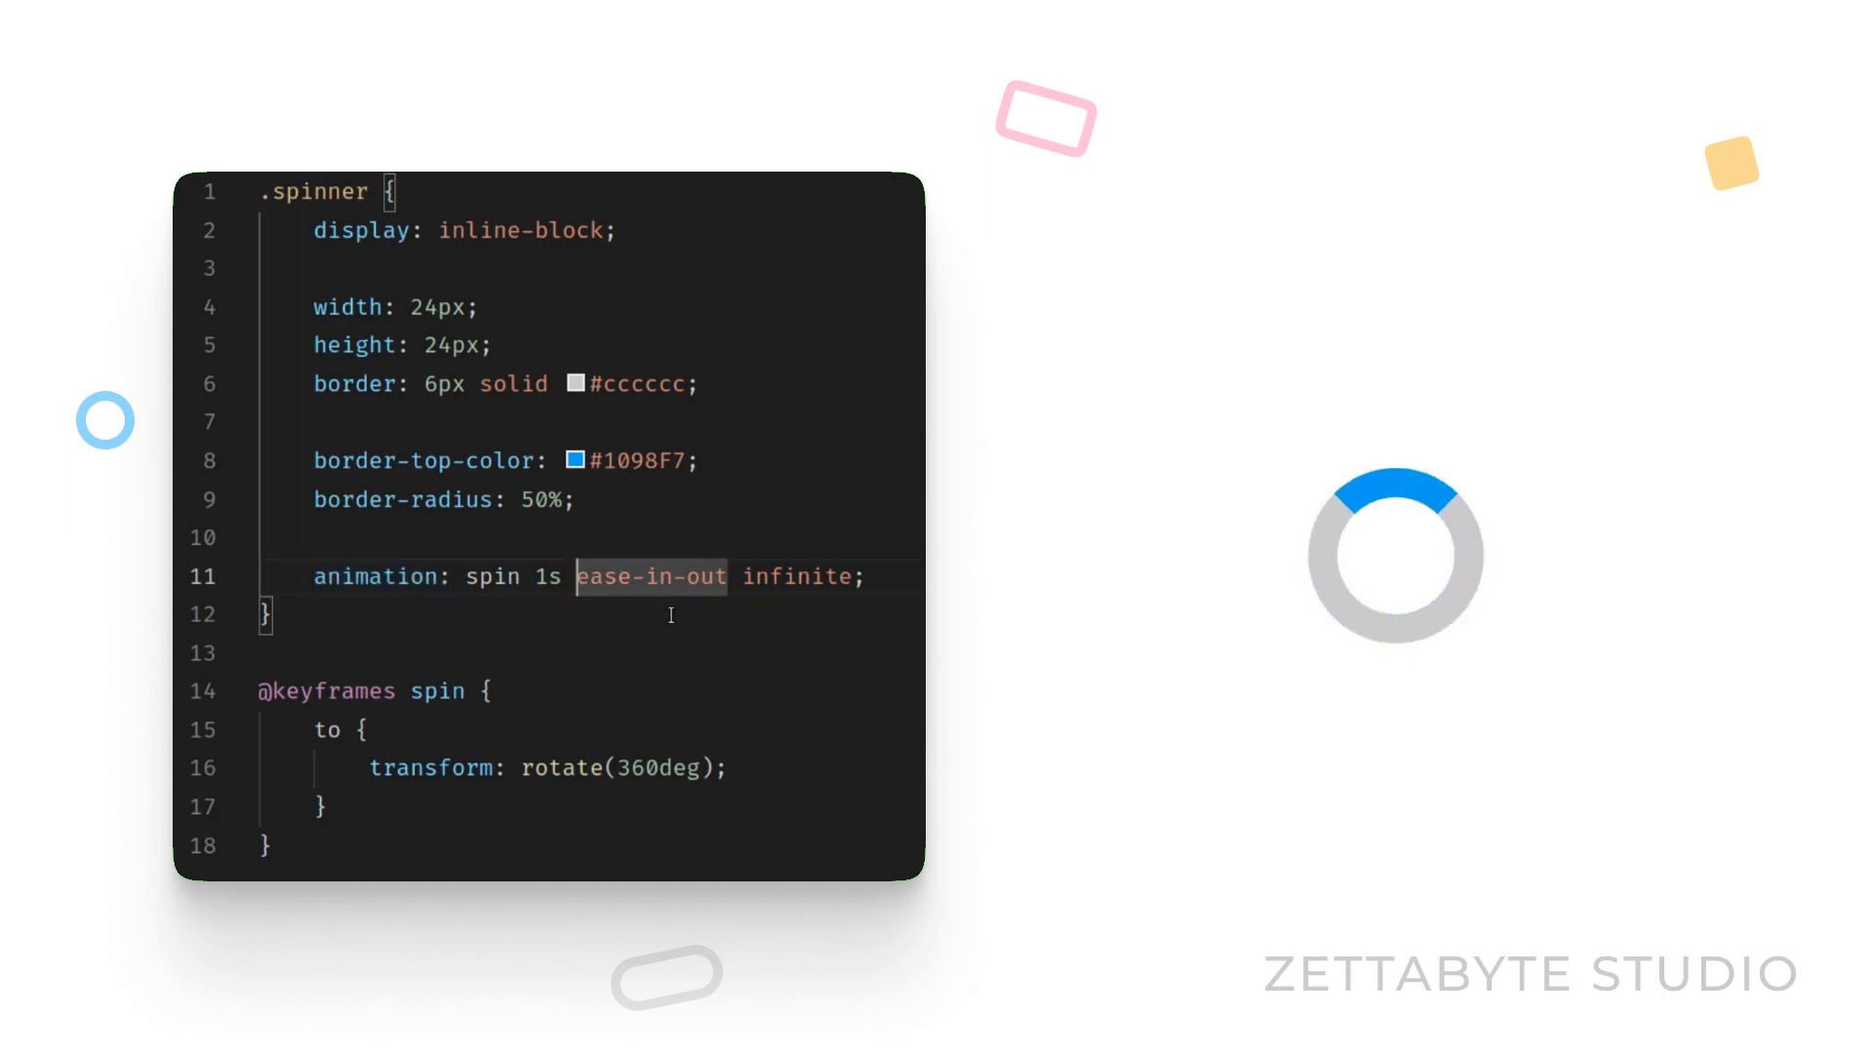